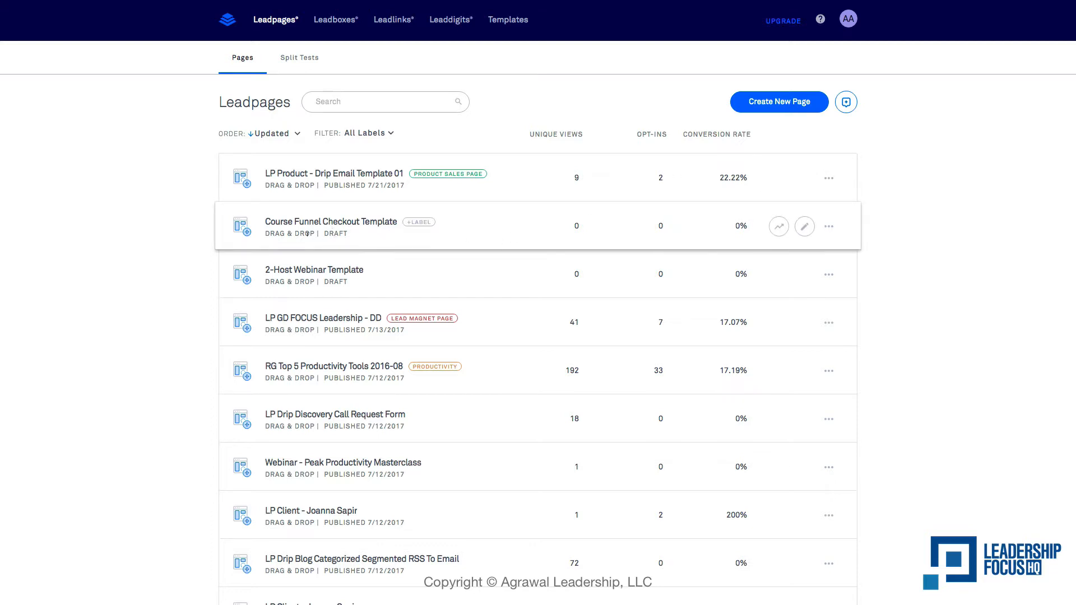
{"action": "mouse_move", "coordinate": [330, 222]}
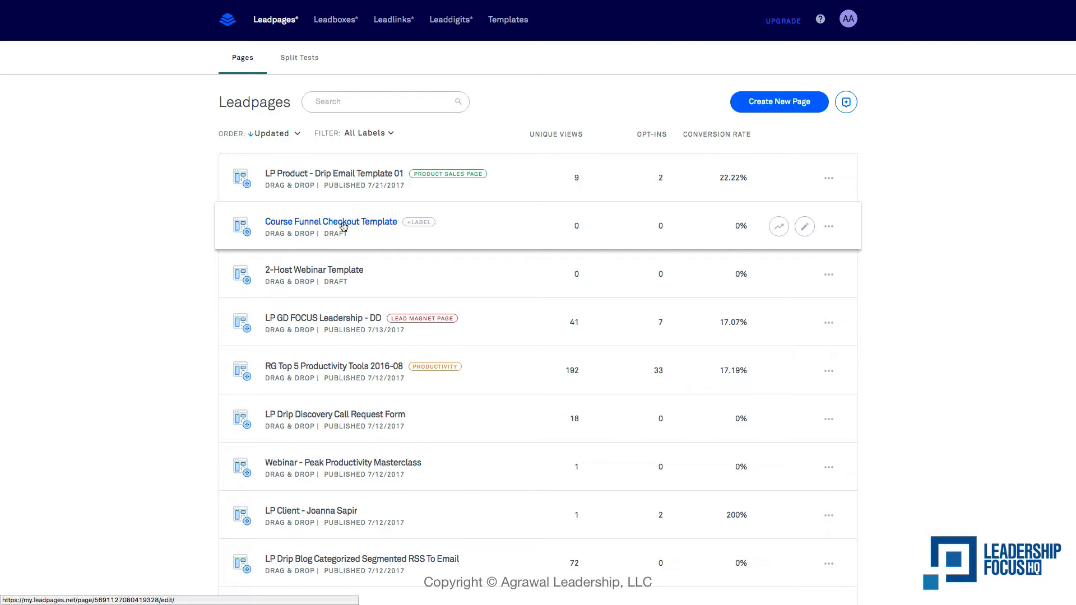
{"action": "mouse_move", "coordinate": [343, 227]}
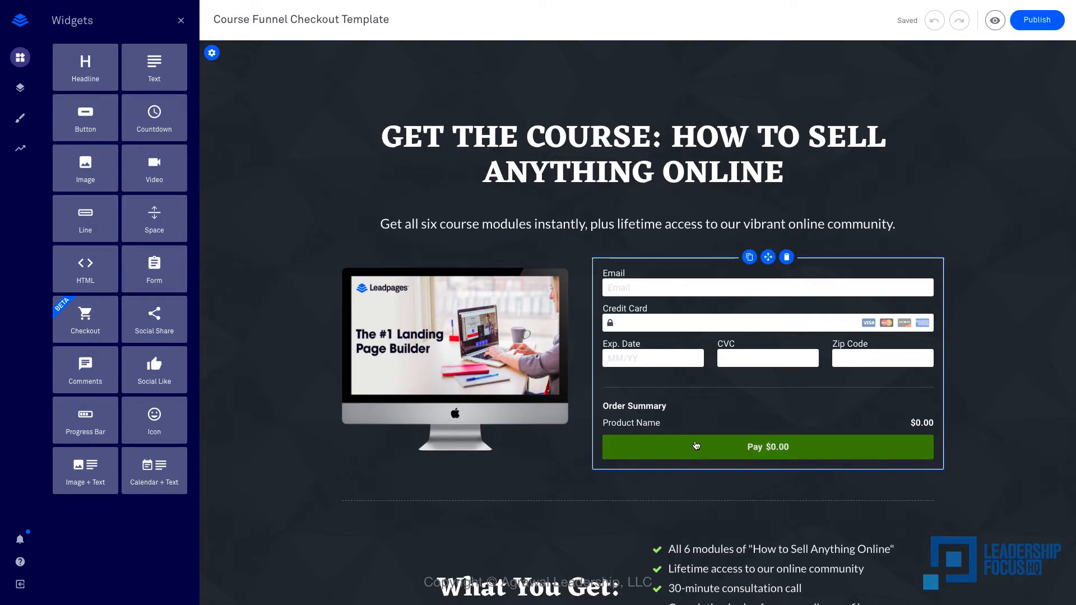
{"action": "mouse_move", "coordinate": [744, 452]}
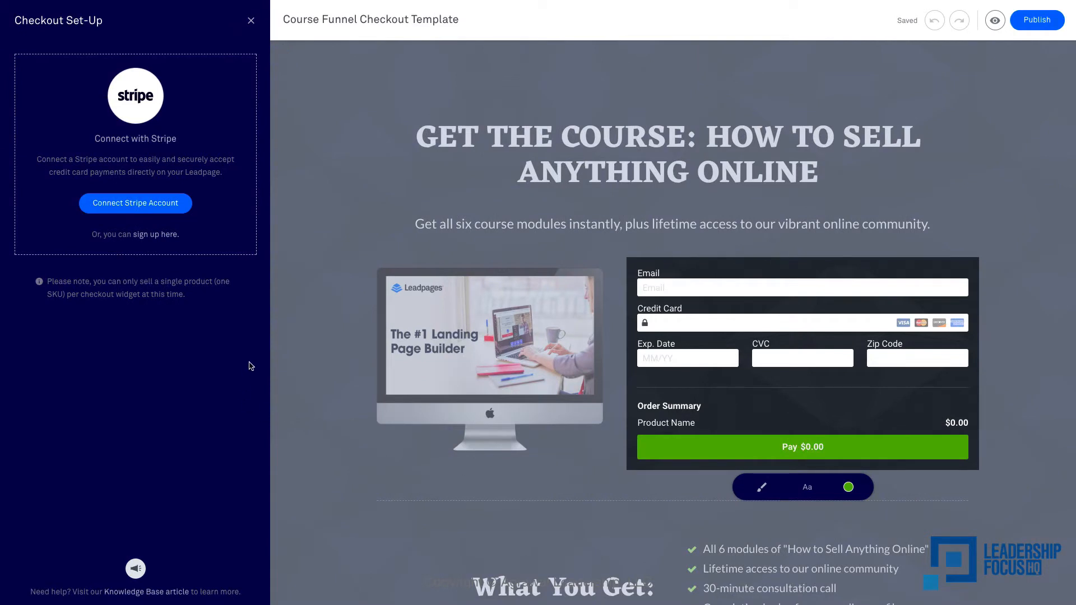
{"action": "mouse_move", "coordinate": [229, 295]}
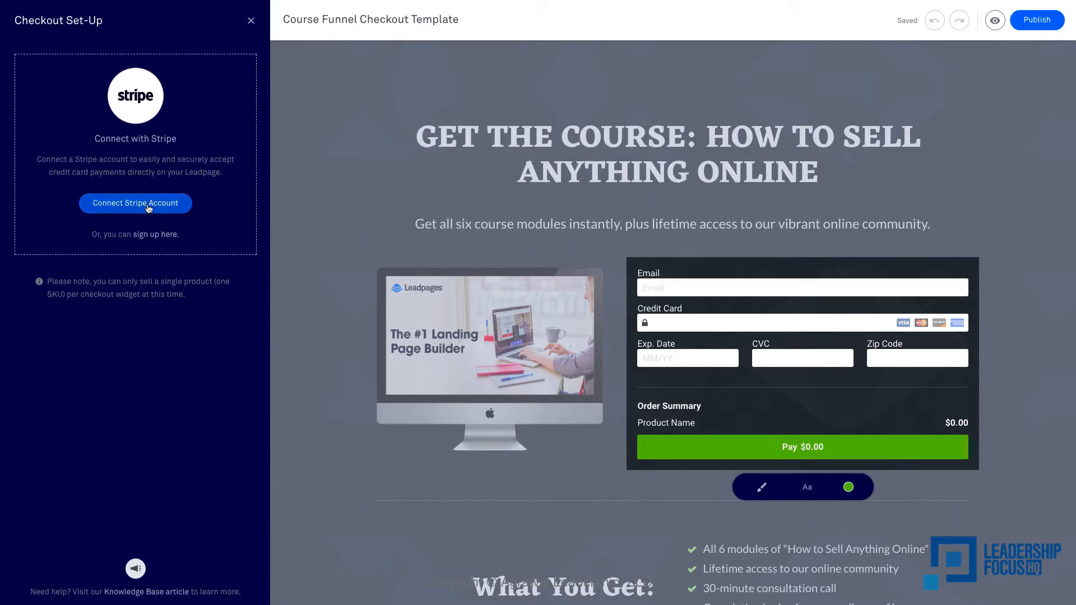
- Connect a Stripe account and authorize Leadpages on the Stripe page
{"action": "left_click", "coordinate": [136, 203]}
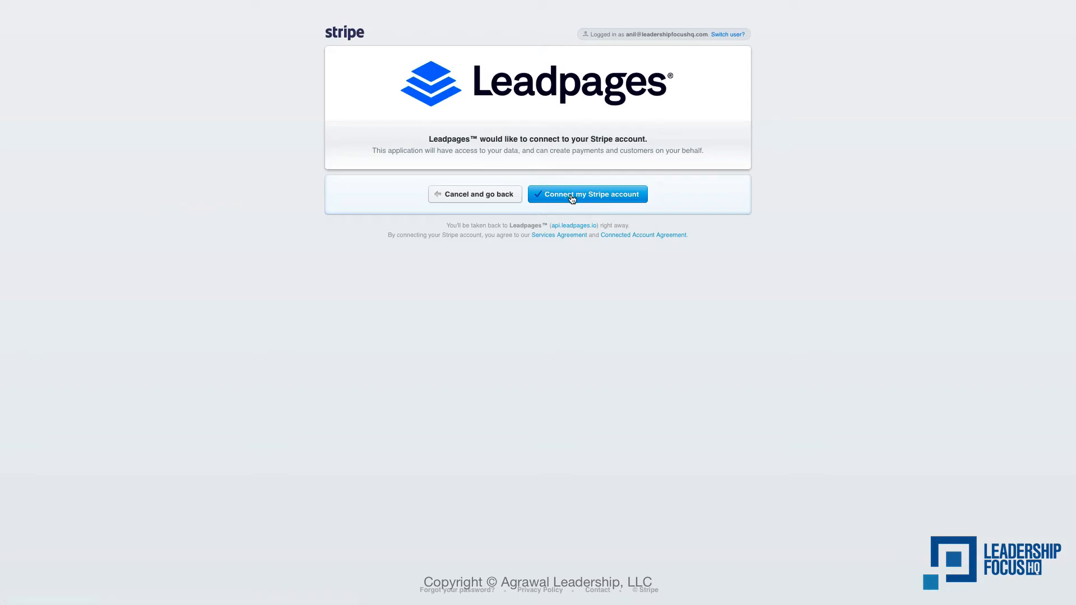
{"action": "left_click", "coordinate": [586, 194]}
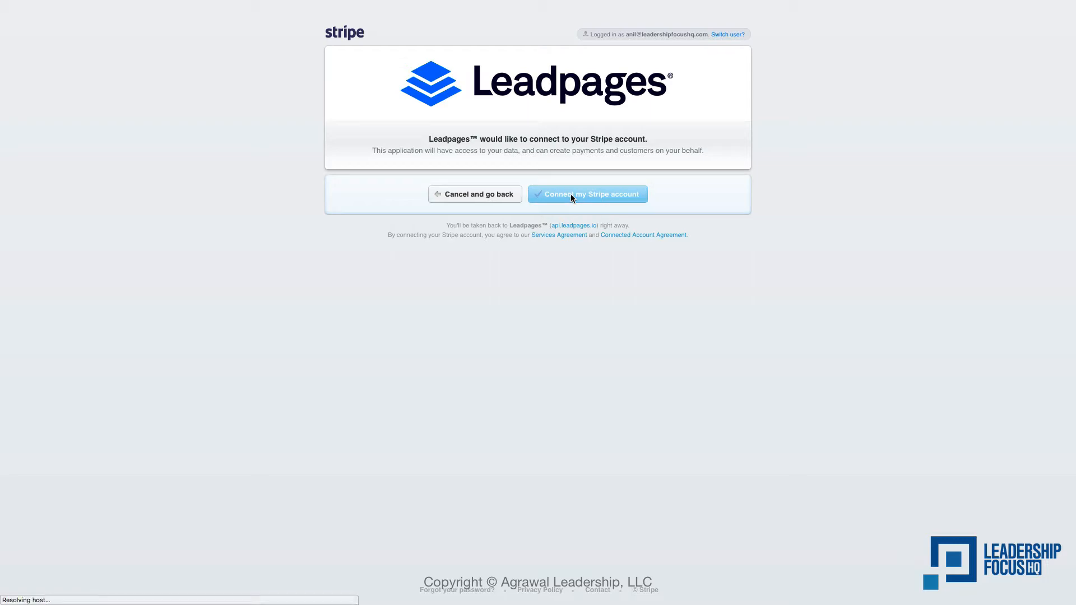
{"action": "left_click", "coordinate": [587, 193]}
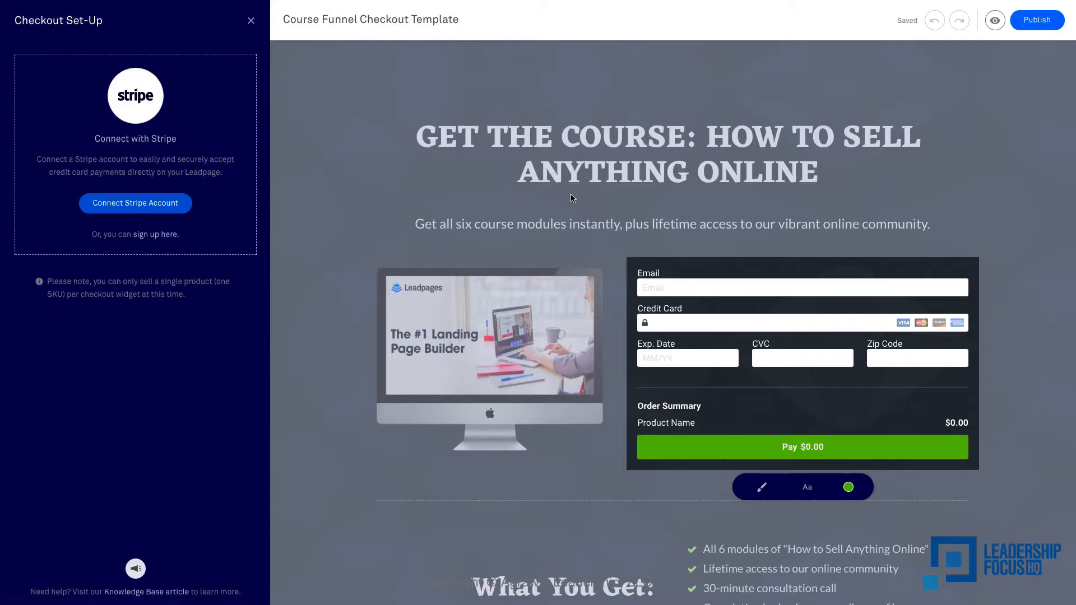
- Choose Drip Email Template 01 as the product and look for its SKUs
{"action": "left_click", "coordinate": [135, 203]}
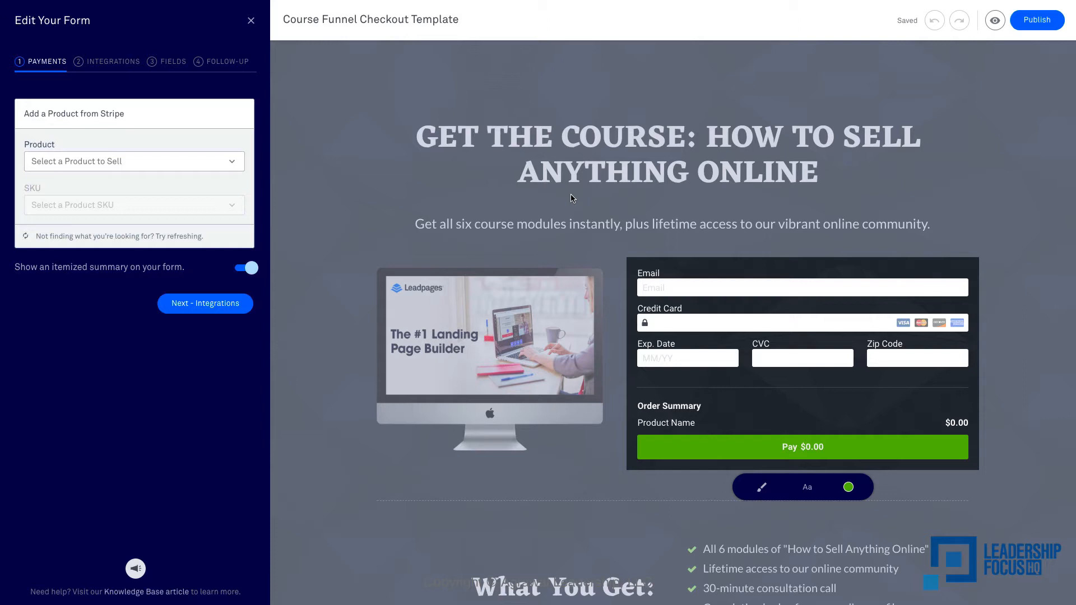
{"action": "mouse_move", "coordinate": [384, 165]}
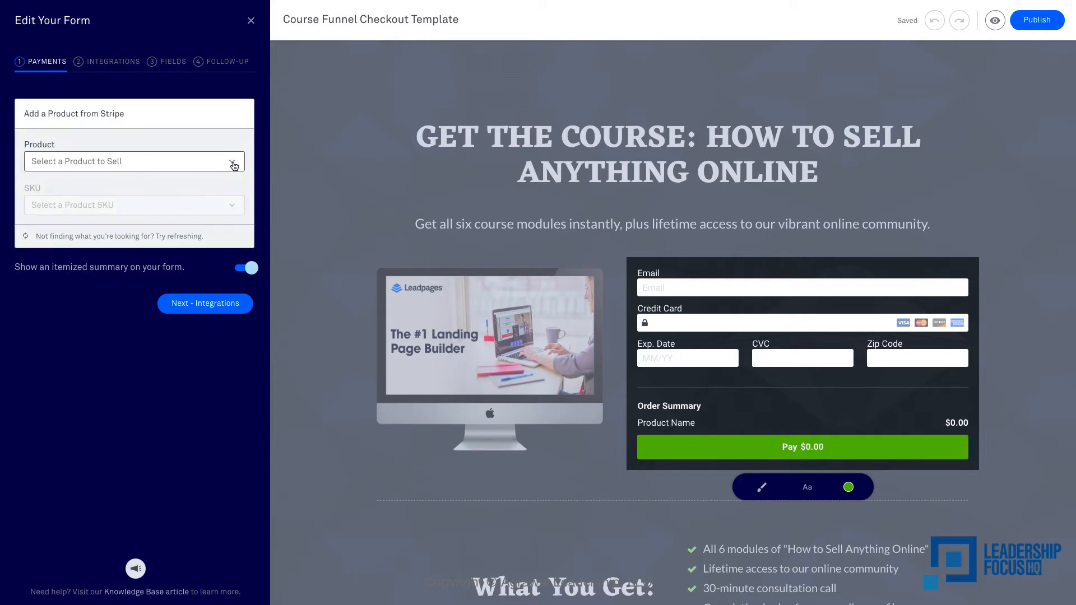
{"action": "left_click", "coordinate": [134, 161]}
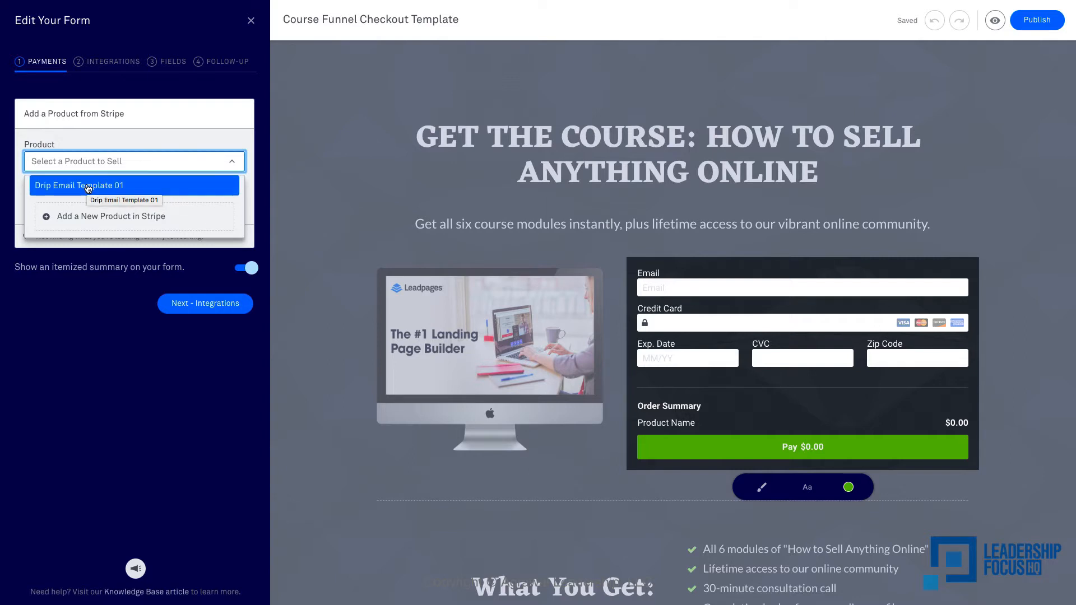
{"action": "left_click", "coordinate": [80, 184]}
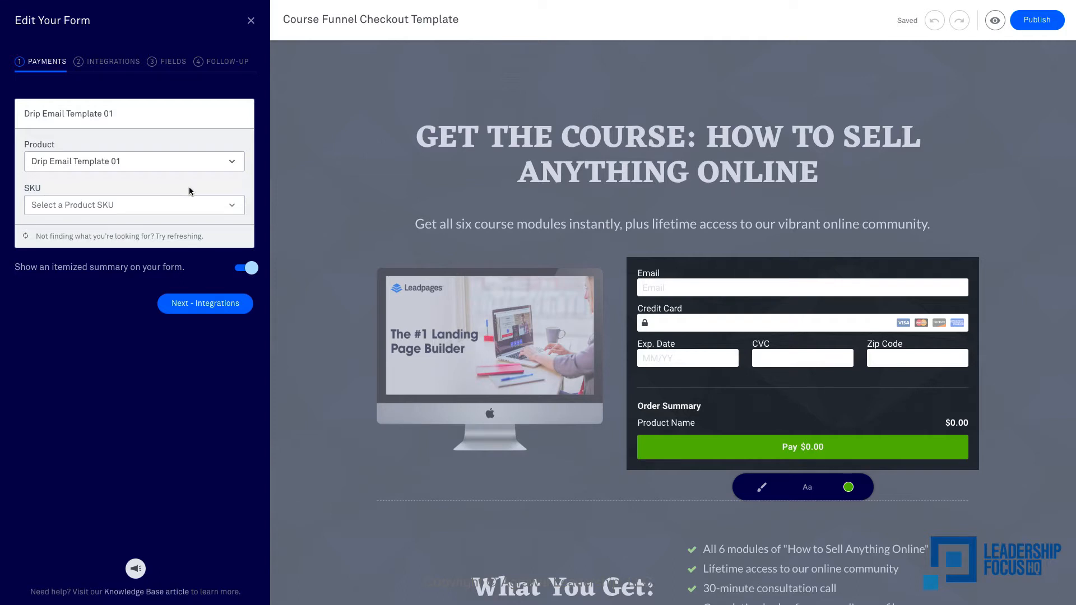
{"action": "mouse_move", "coordinate": [240, 127]}
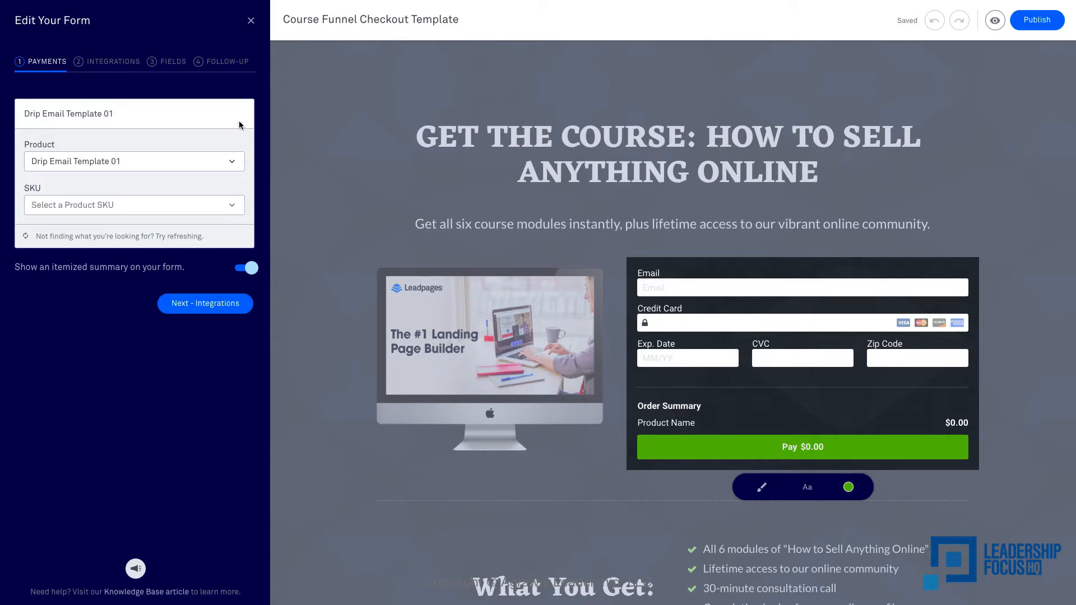
{"action": "mouse_move", "coordinate": [301, 126]}
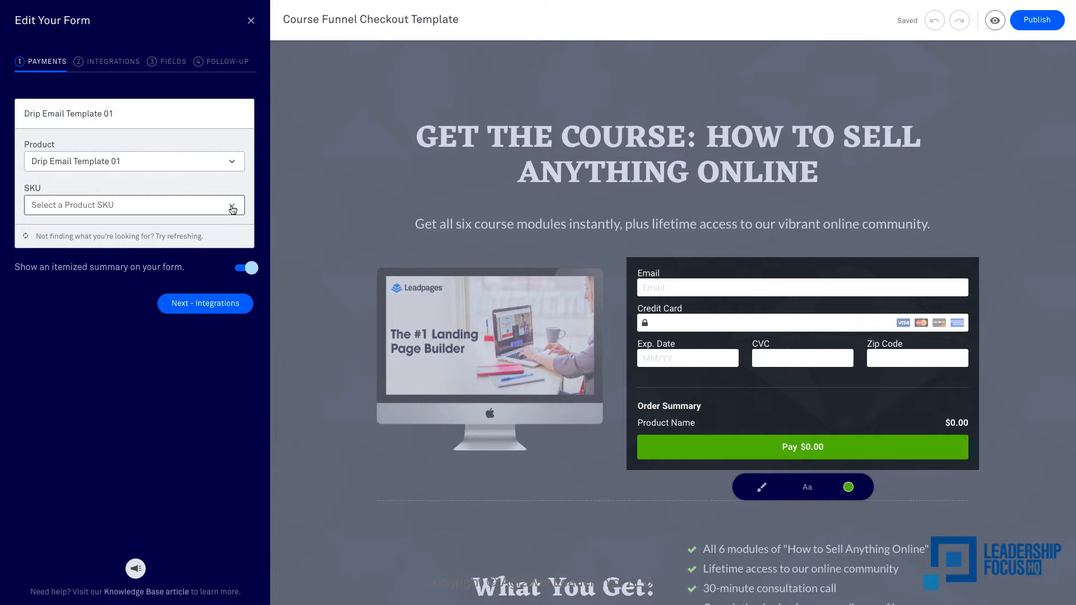
{"action": "left_click", "coordinate": [133, 204]}
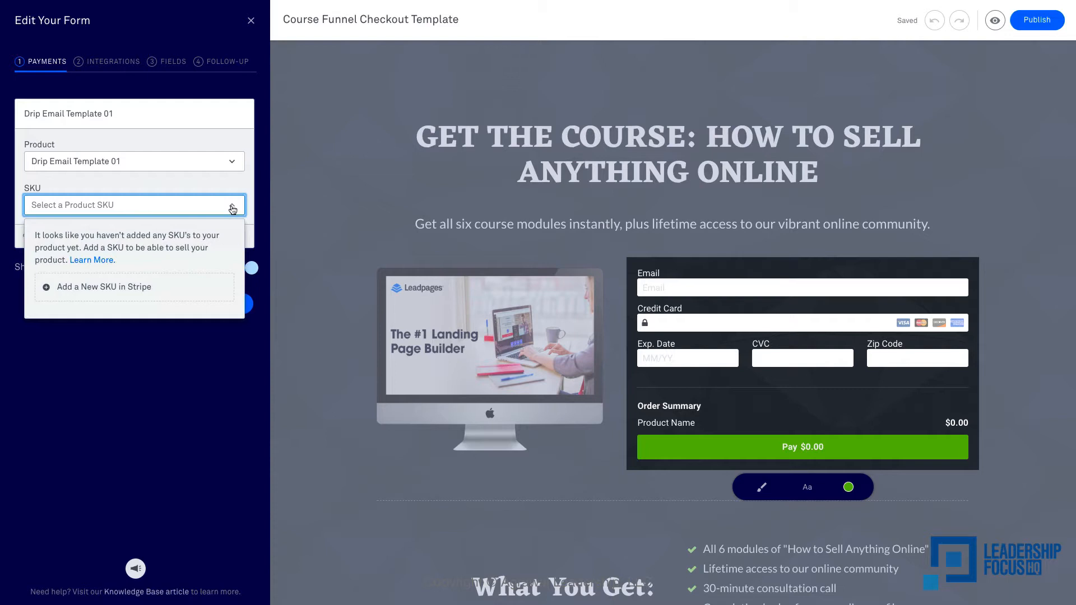
{"action": "mouse_move", "coordinate": [107, 261]}
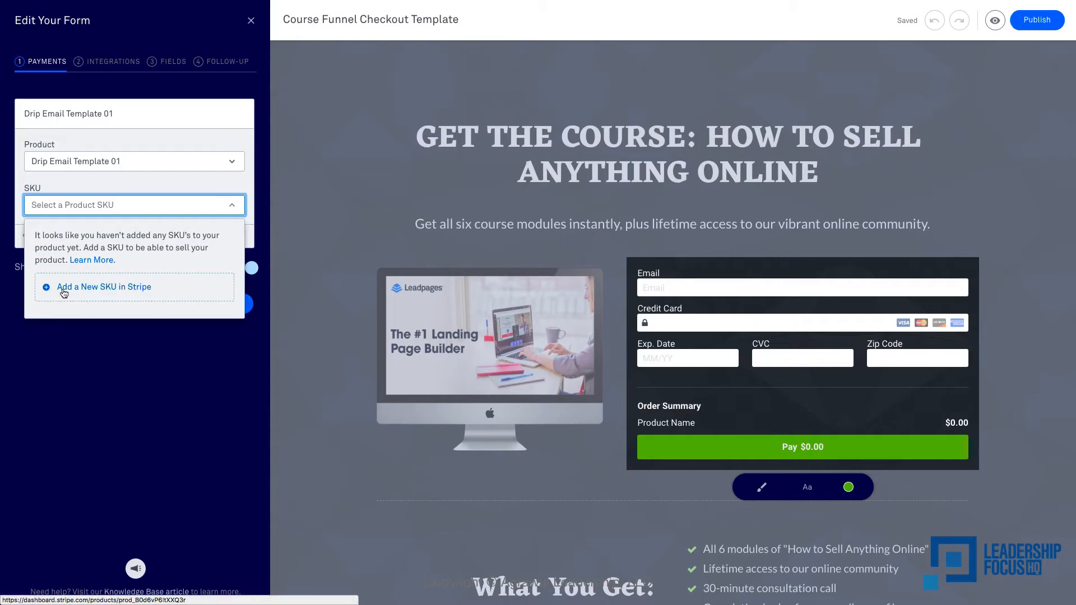
- Go to the Drip Email Template 01 product in Stripe and view its Inventory section
{"action": "left_click", "coordinate": [102, 287]}
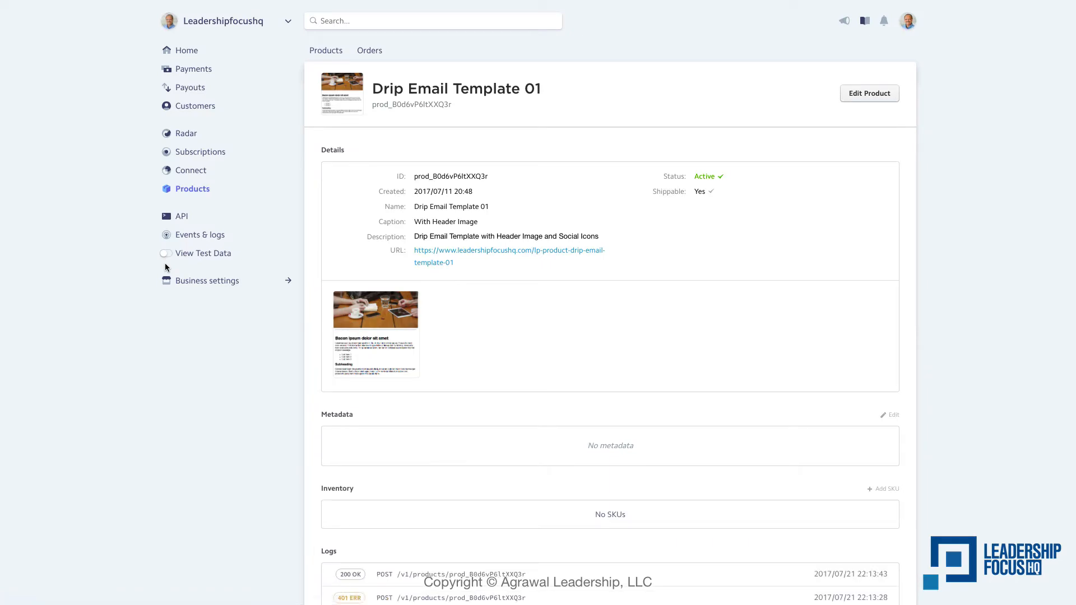
{"action": "mouse_move", "coordinate": [183, 338]}
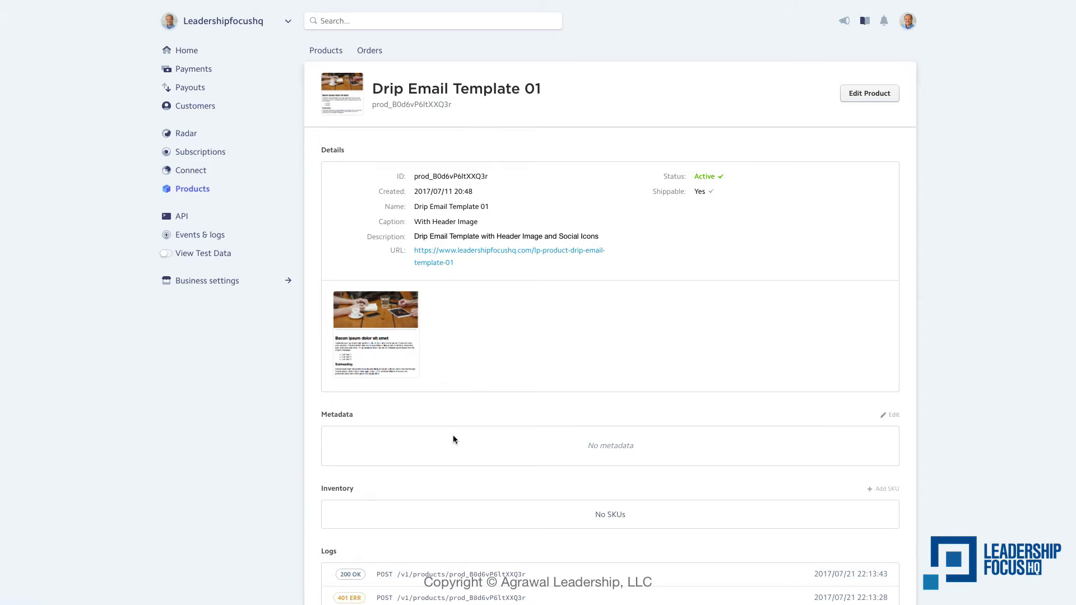
{"action": "scroll", "scroll_direction": "down", "scroll_amount": 3}
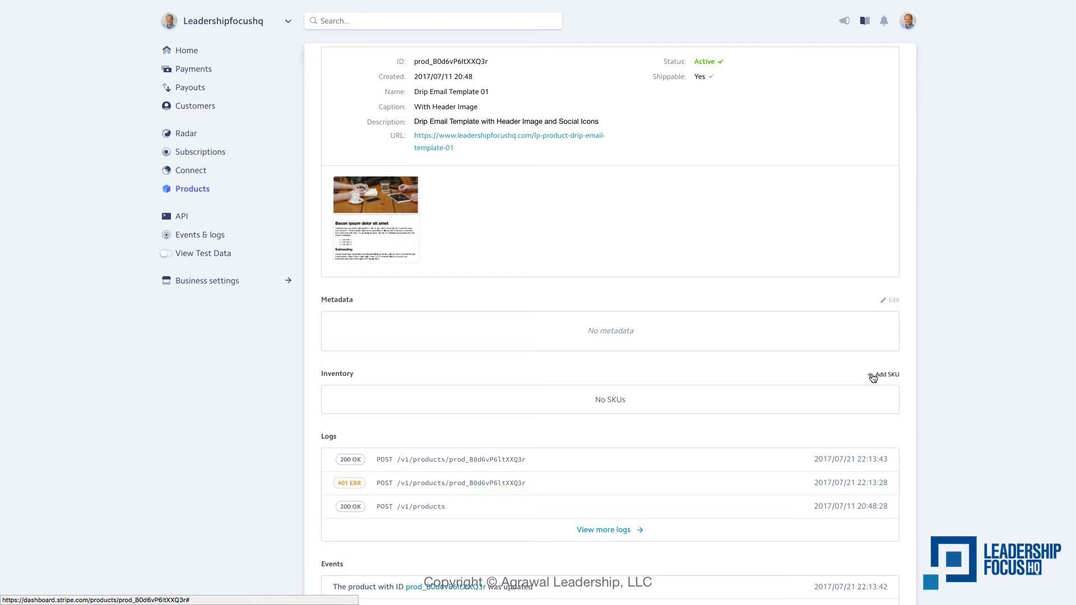
- Start a new SKU with the uploaded header image and a price of 24
{"action": "left_click", "coordinate": [884, 375]}
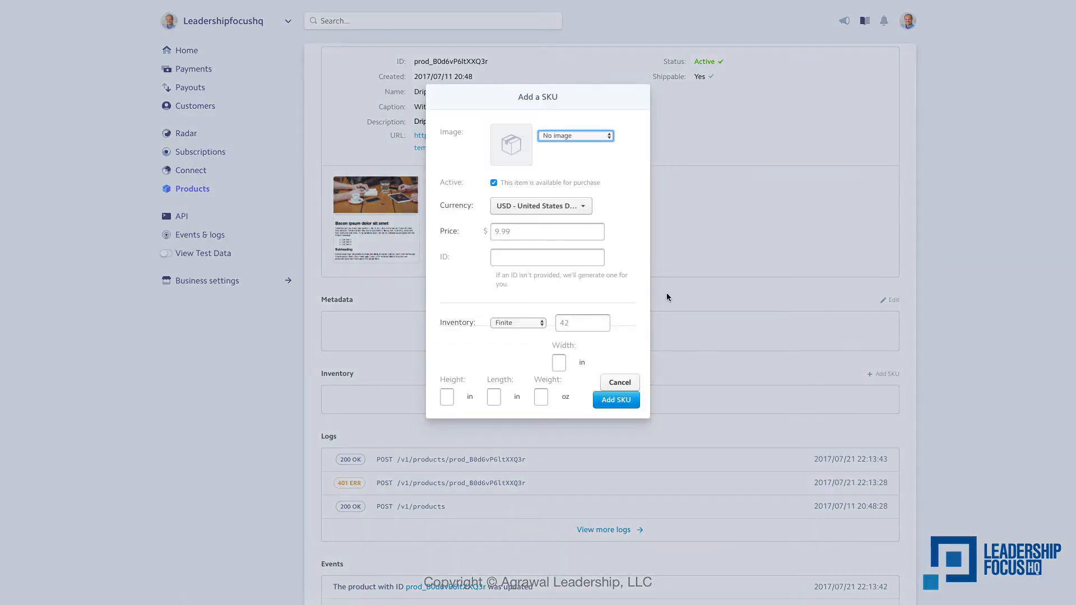
{"action": "left_click", "coordinate": [575, 136]}
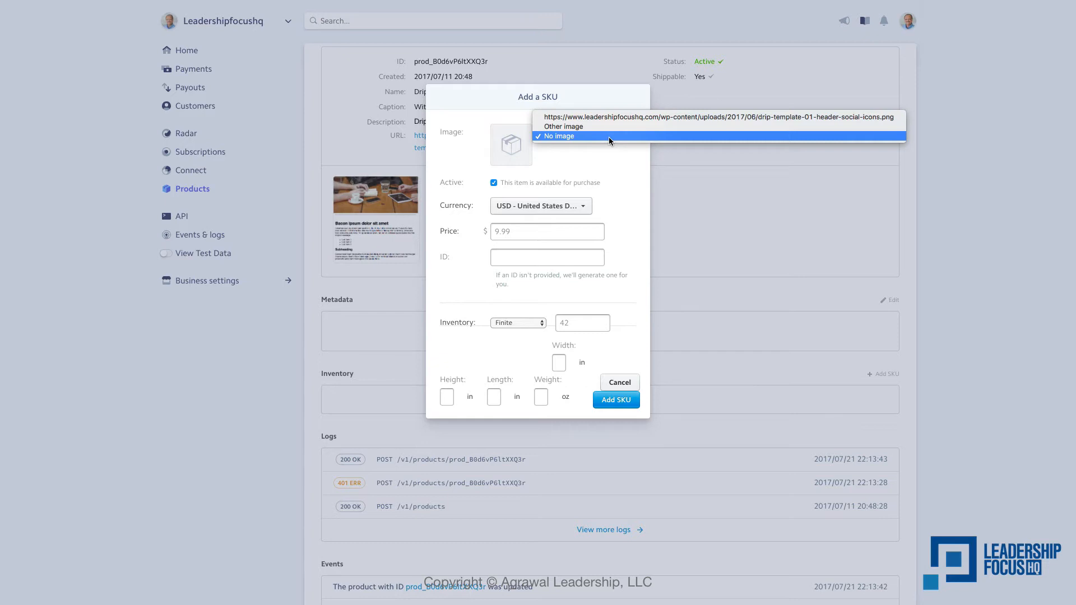
{"action": "mouse_move", "coordinate": [611, 116]}
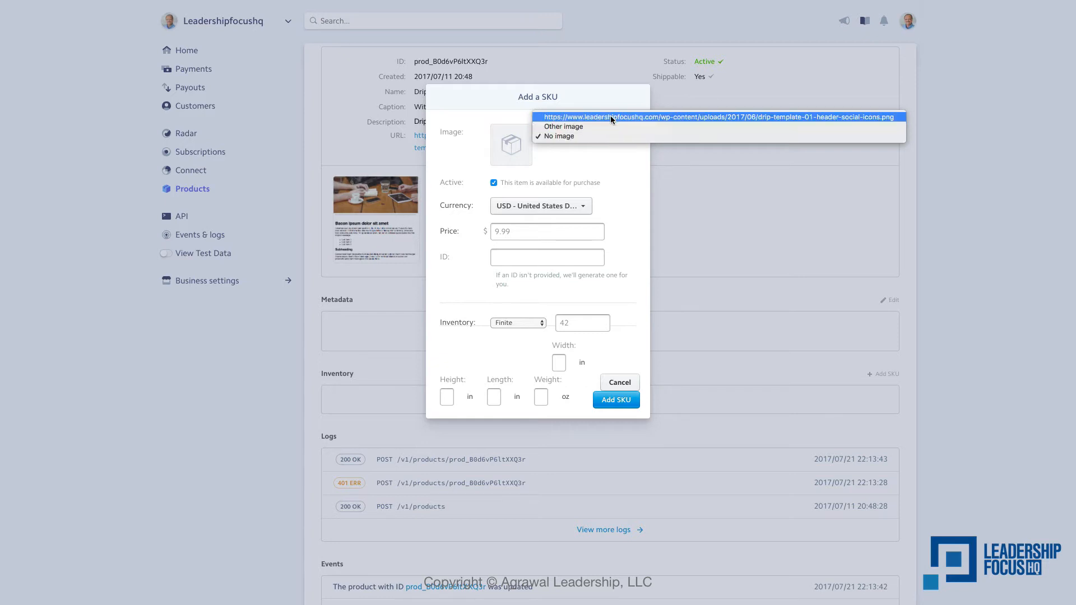
{"action": "left_click", "coordinate": [558, 136]}
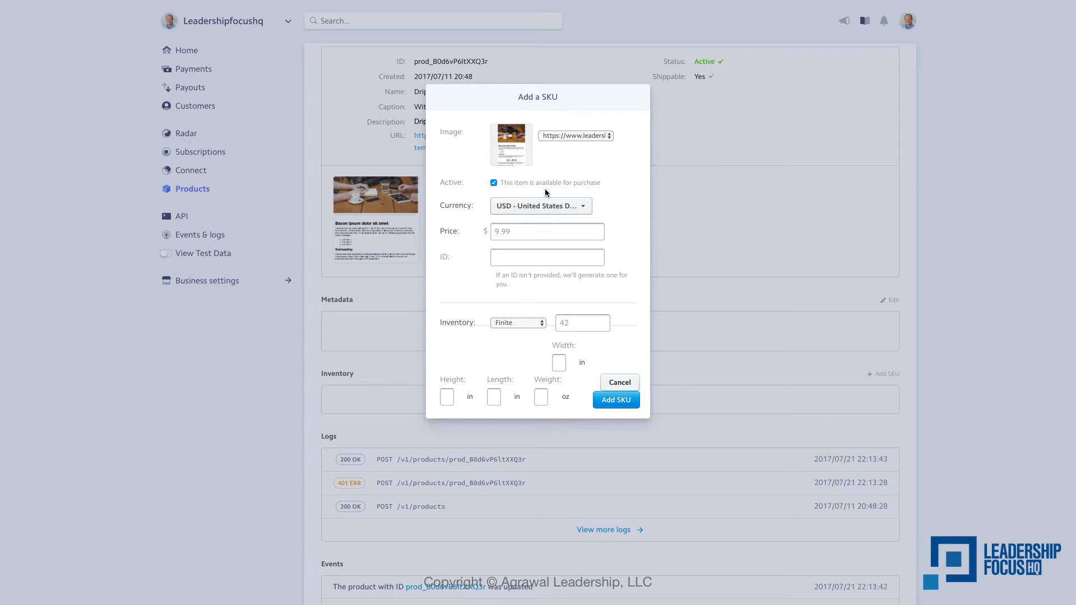
{"action": "left_click", "coordinate": [546, 231]}
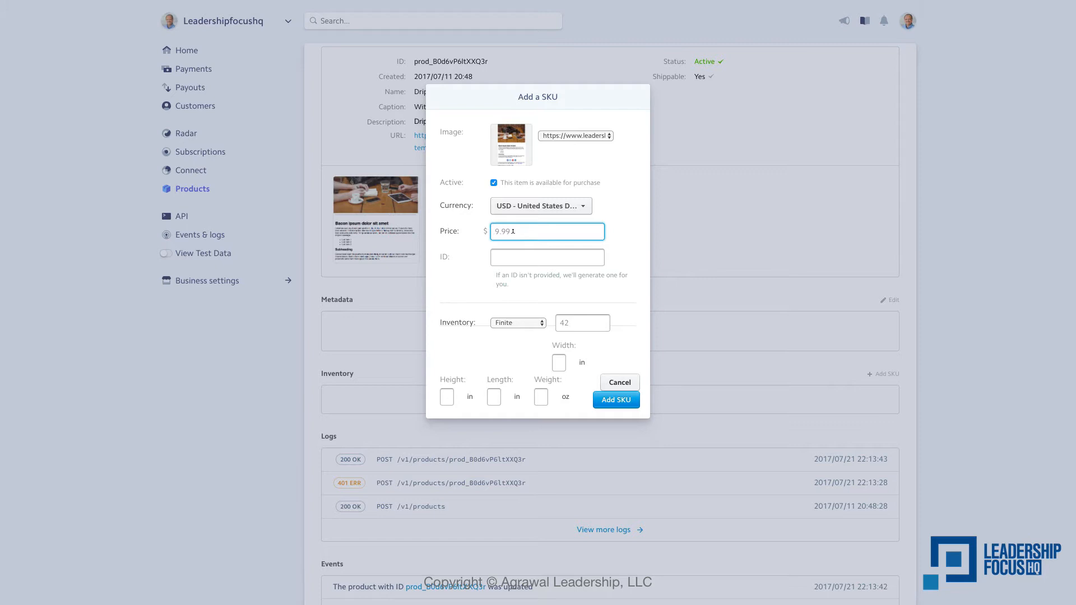
{"action": "type", "text": "24"}
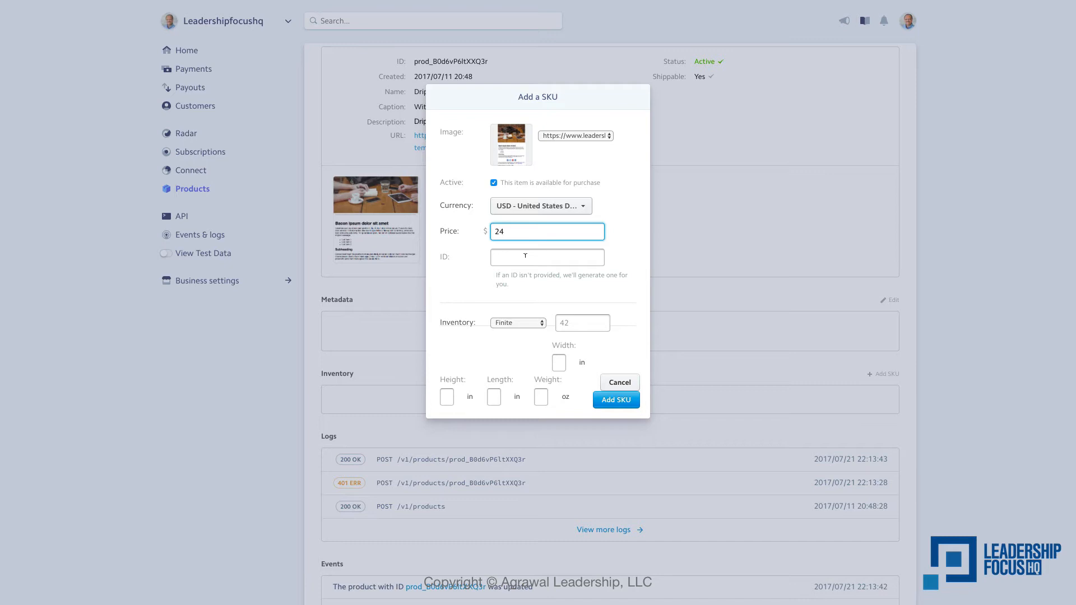
{"action": "mouse_move", "coordinate": [525, 257]}
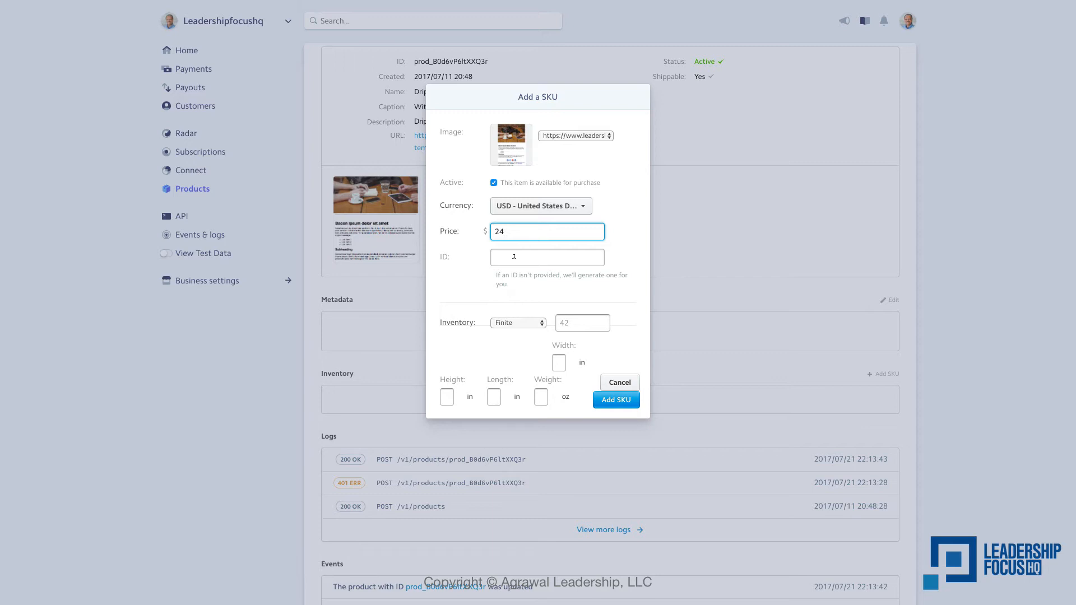
- Give the SKU the ID DET-01 and attempt to add it
{"action": "left_click", "coordinate": [547, 258]}
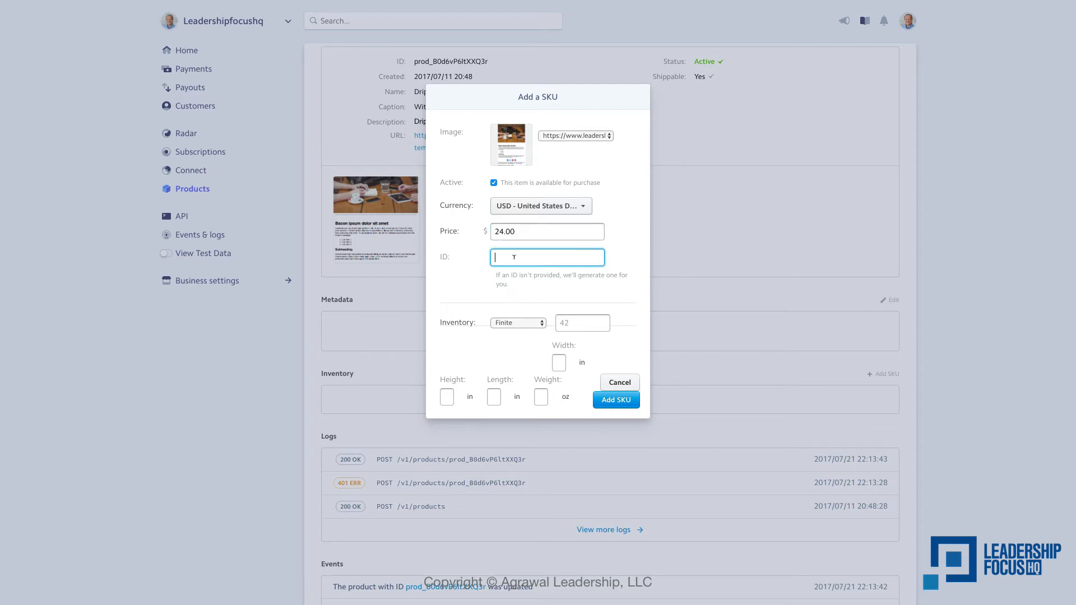
{"action": "type", "text": "D"}
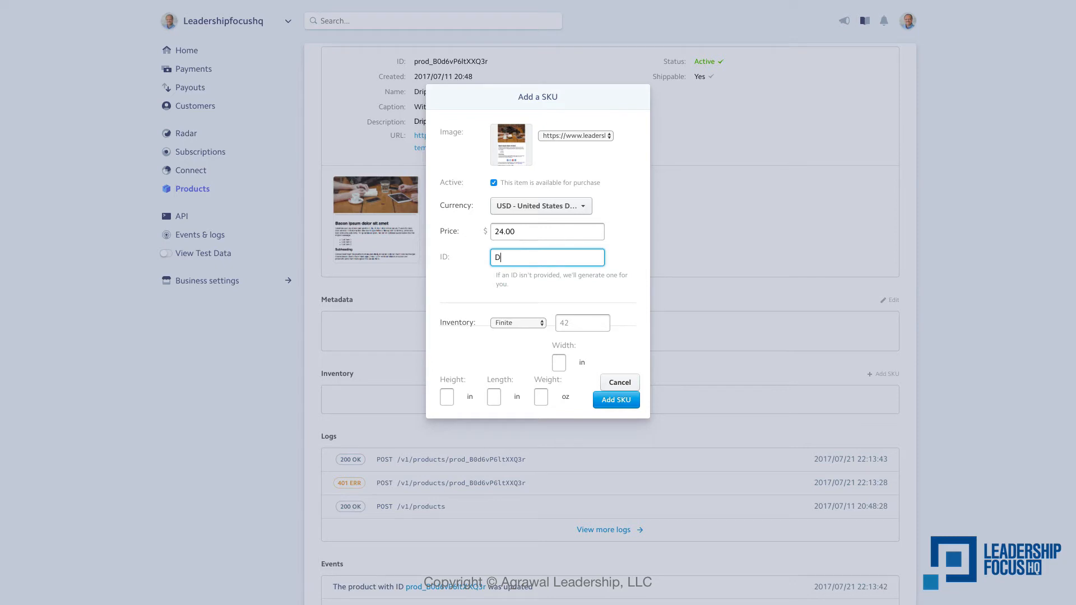
{"action": "type", "text": "E"}
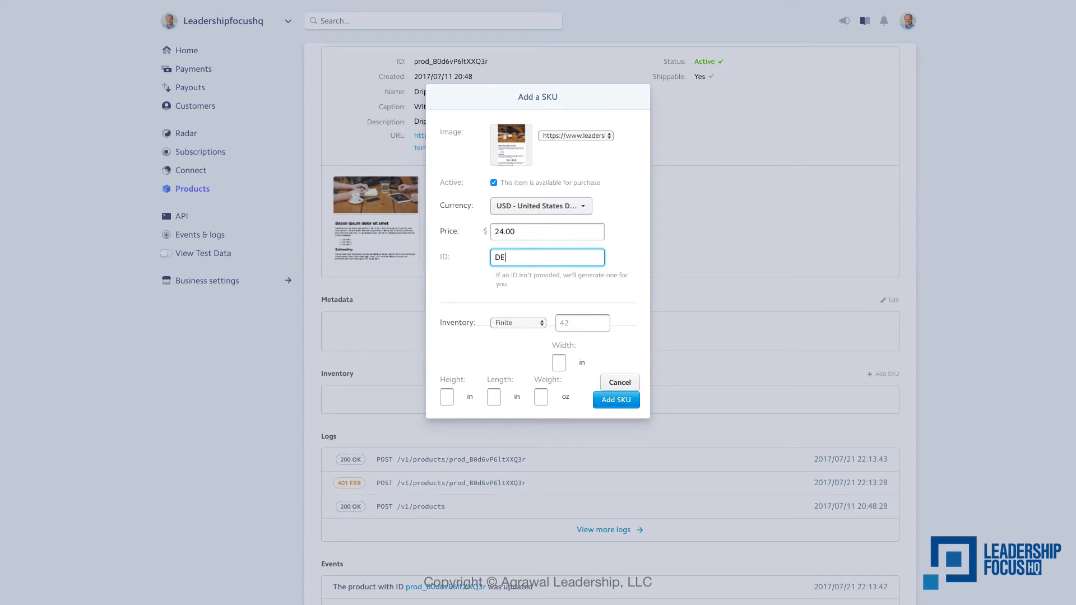
{"action": "type", "text": "T"}
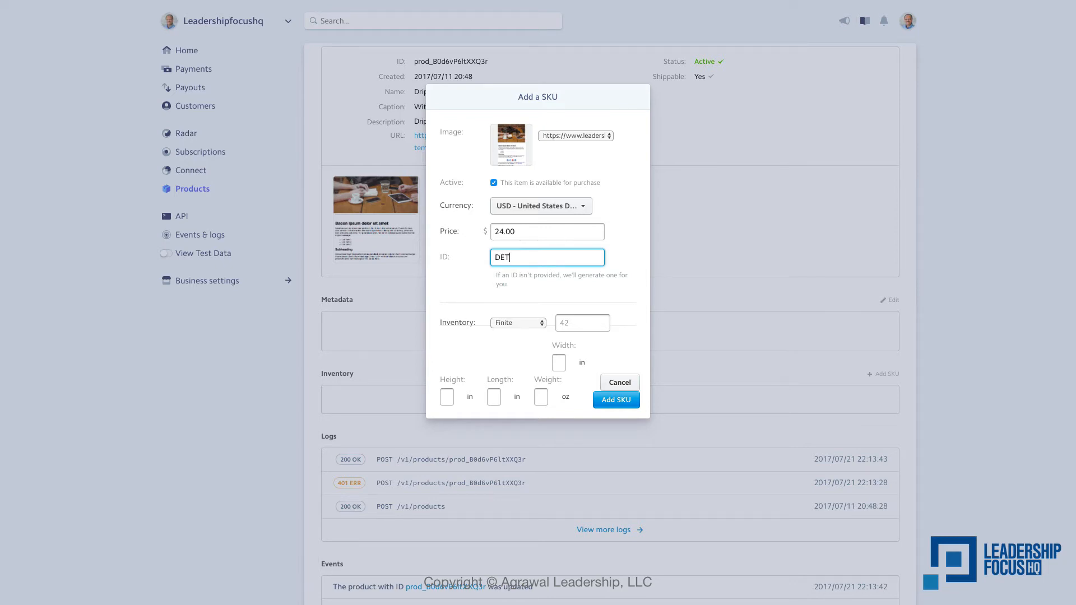
{"action": "type", "text": "-01"}
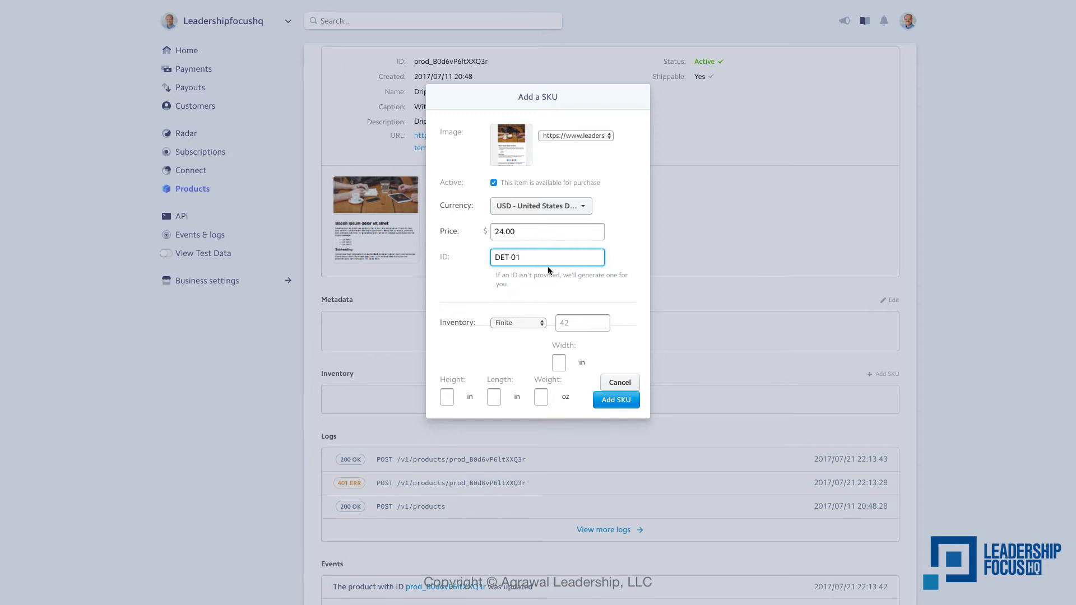
{"action": "mouse_move", "coordinate": [540, 276]}
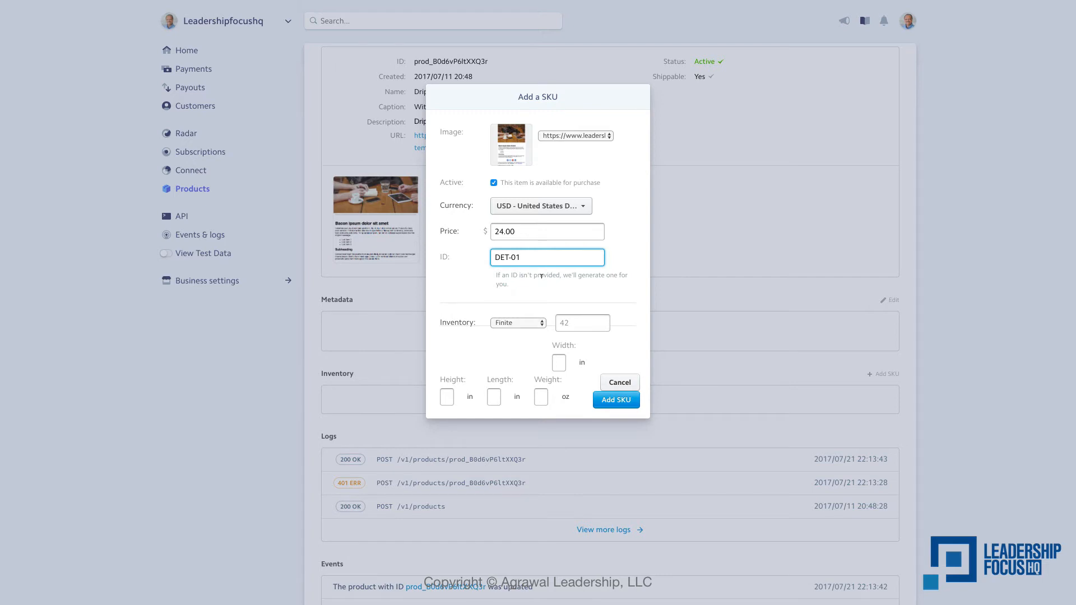
{"action": "mouse_move", "coordinate": [542, 356]}
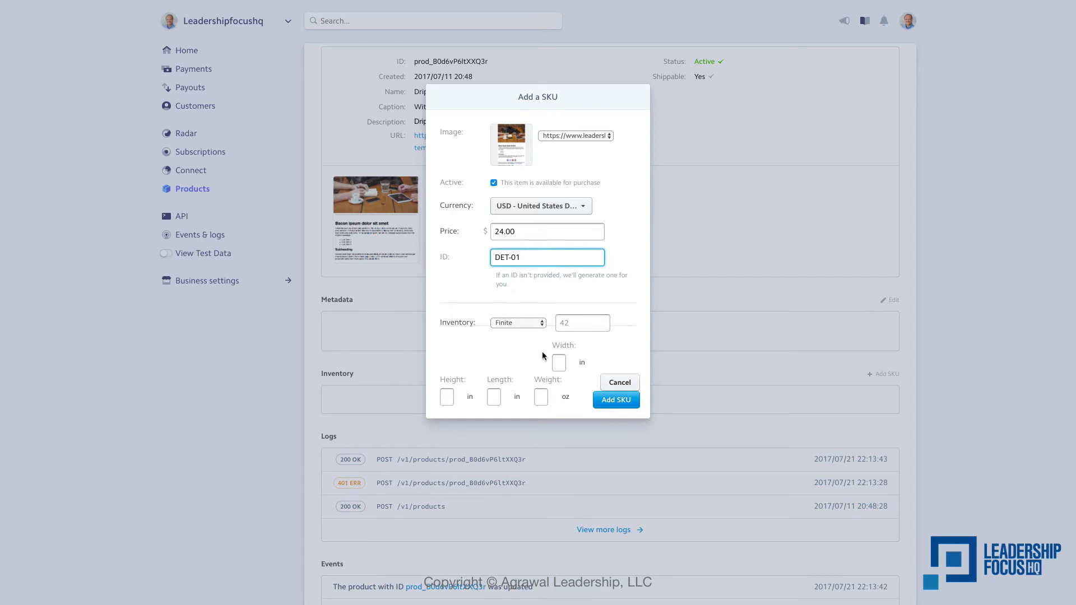
{"action": "mouse_move", "coordinate": [589, 405]}
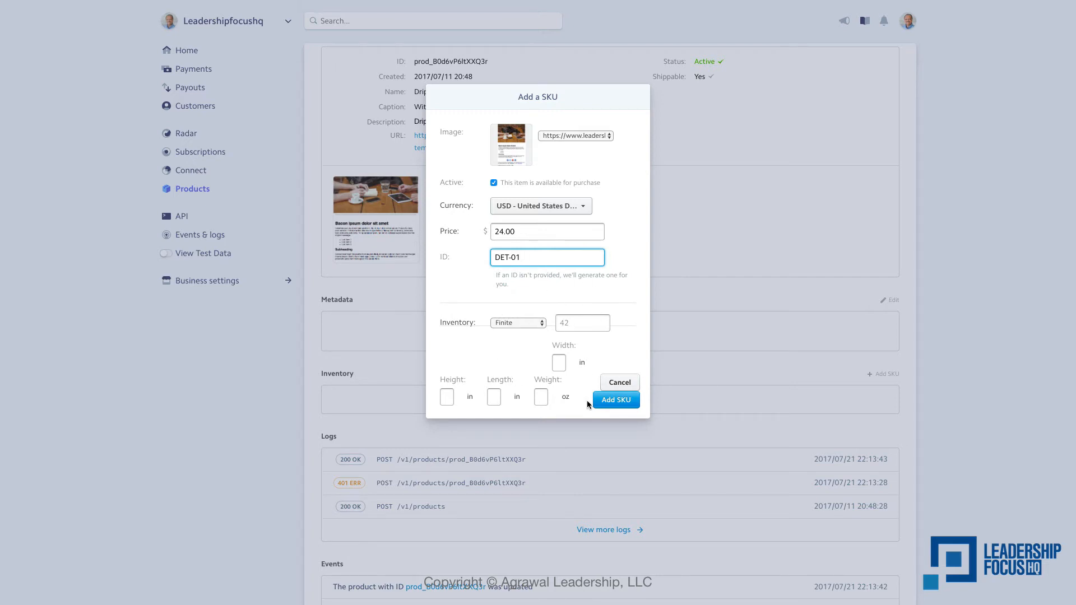
{"action": "left_click", "coordinate": [616, 399]}
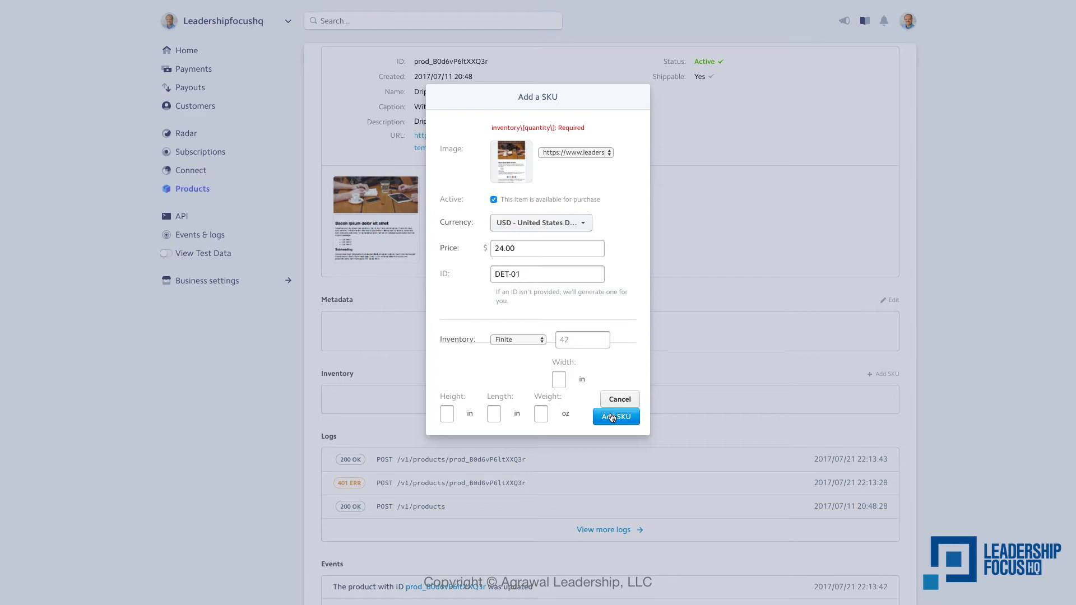
{"action": "mouse_move", "coordinate": [579, 404]}
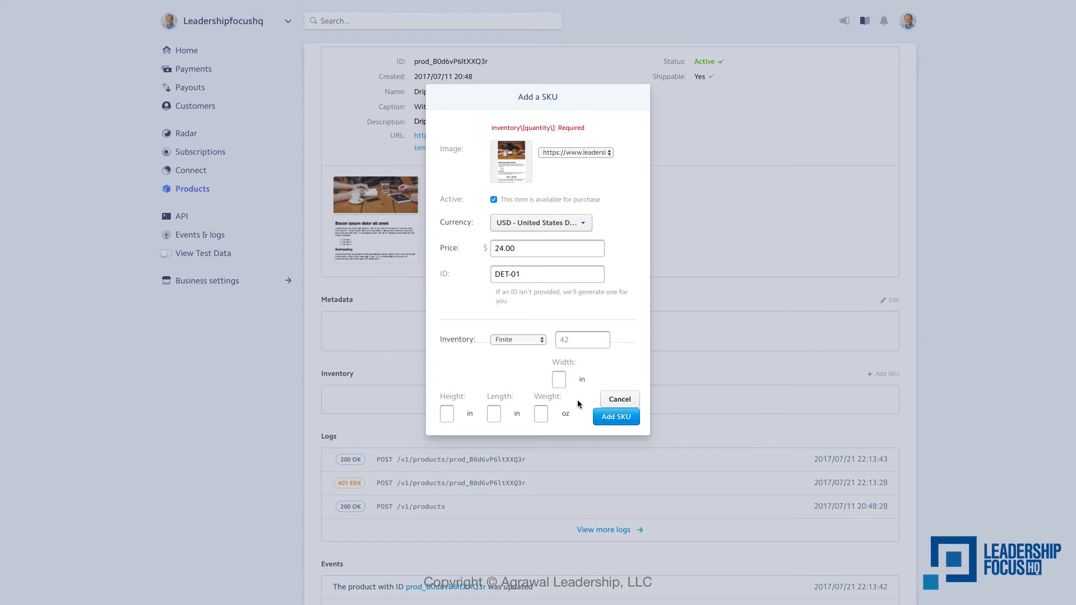
- Set the SKU's inventory to Infinite and add DET-01 to the product
{"action": "left_click", "coordinate": [517, 338]}
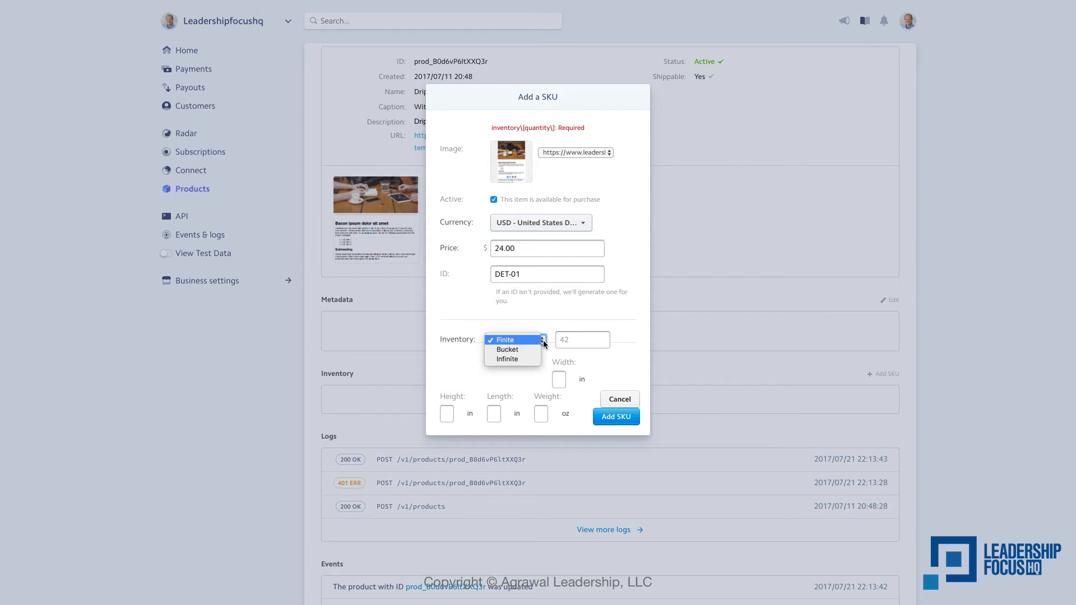
{"action": "mouse_move", "coordinate": [511, 359]}
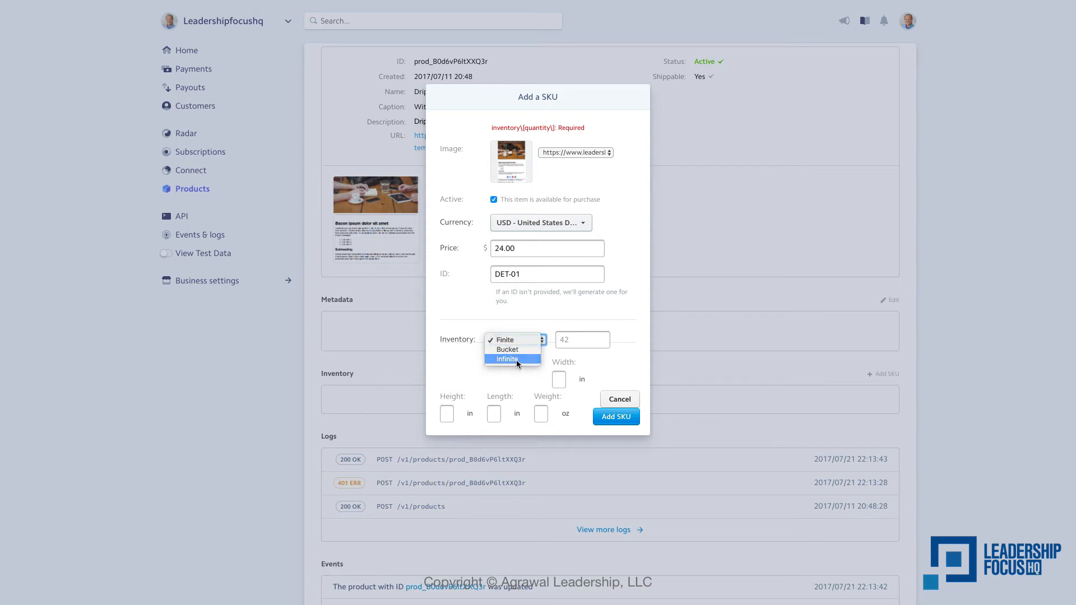
{"action": "left_click", "coordinate": [507, 358]}
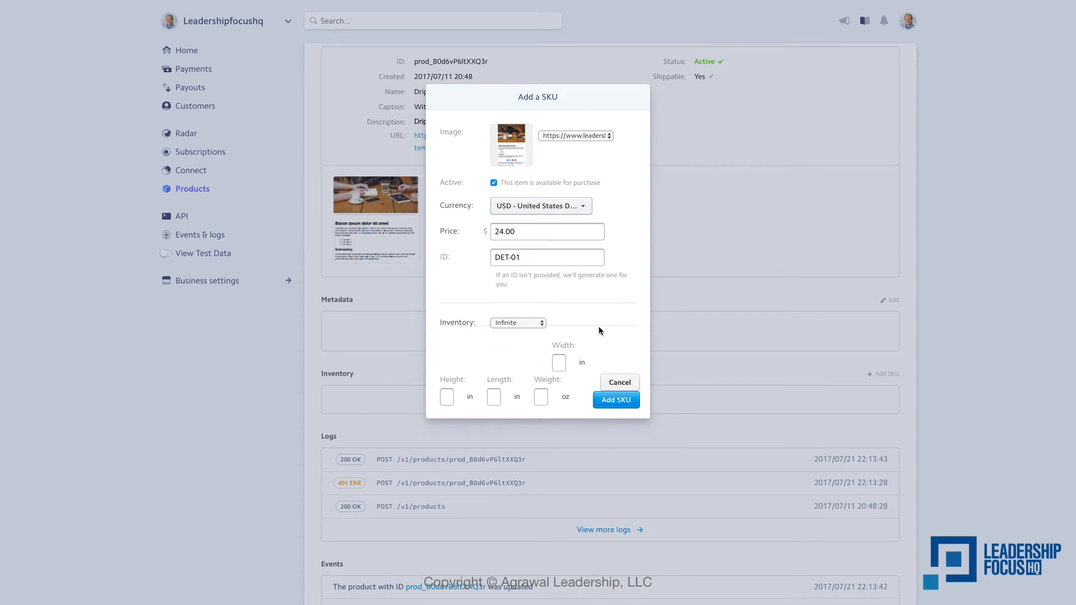
{"action": "mouse_move", "coordinate": [531, 340]}
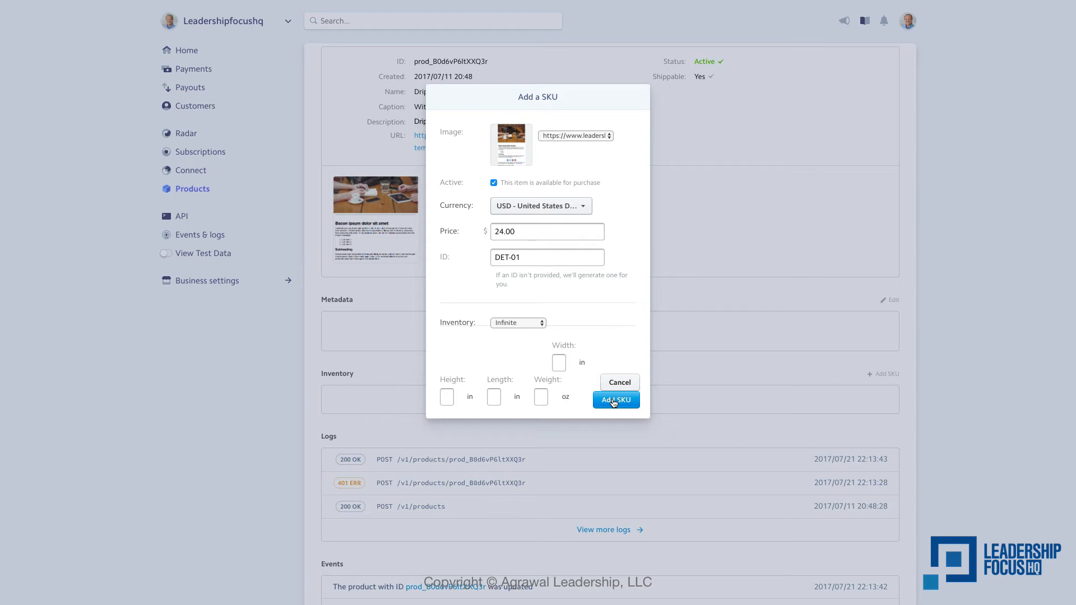
{"action": "left_click", "coordinate": [615, 399]}
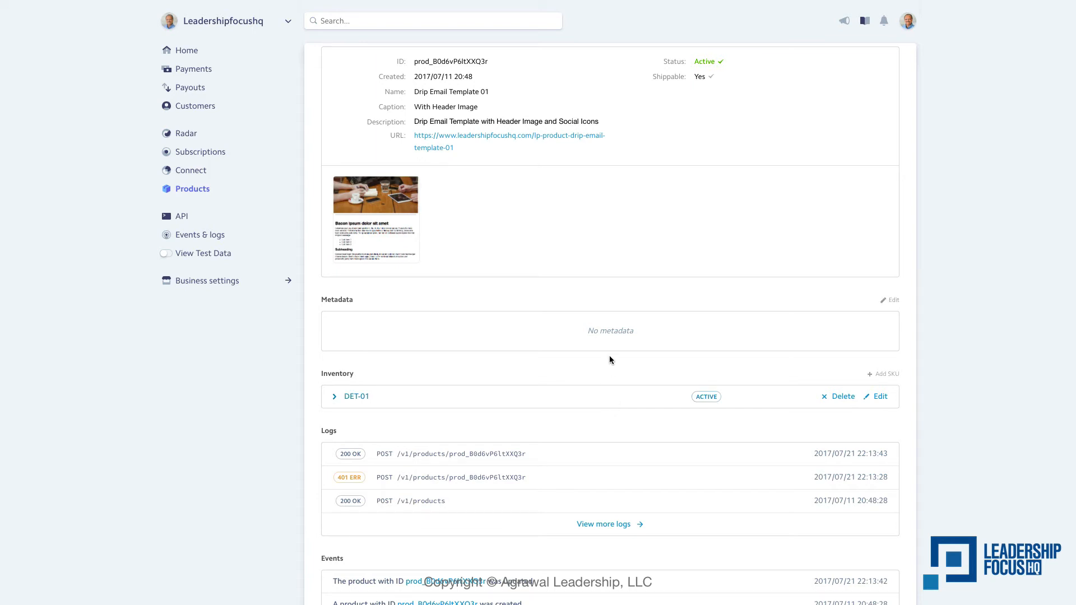
{"action": "mouse_move", "coordinate": [622, 275]}
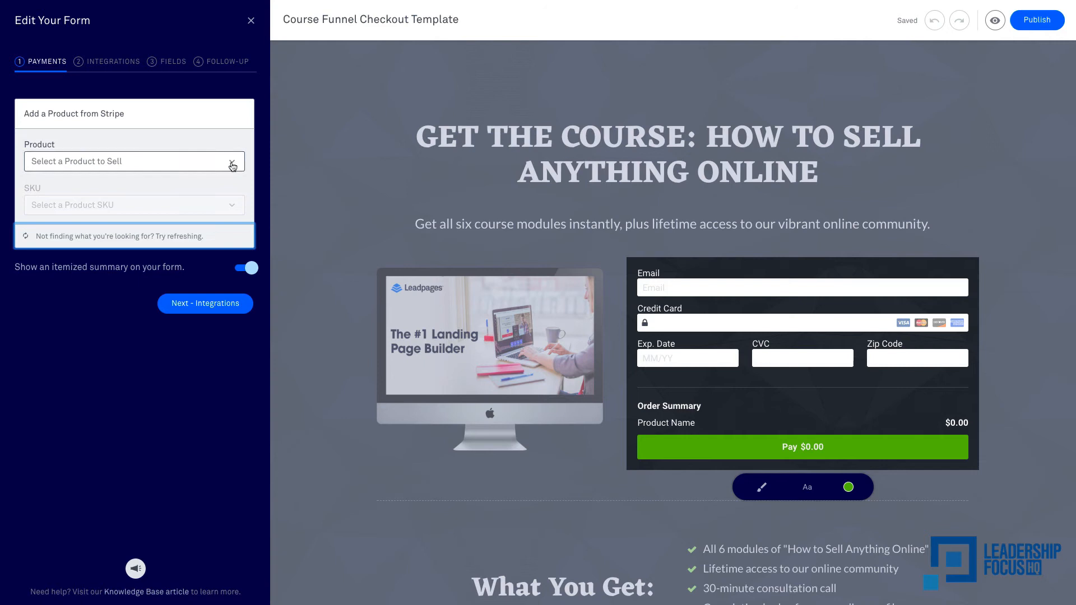
- Sell Drip Email Template 01 with the $24.00 DET-01 SKU on the checkout form
{"action": "left_click", "coordinate": [134, 162]}
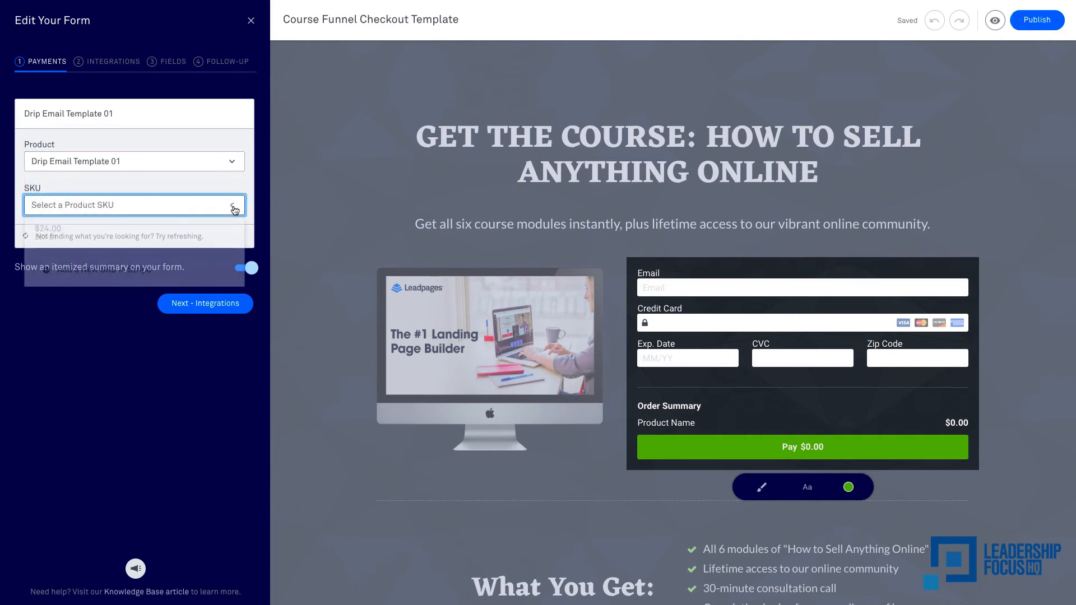
{"action": "left_click", "coordinate": [134, 204]}
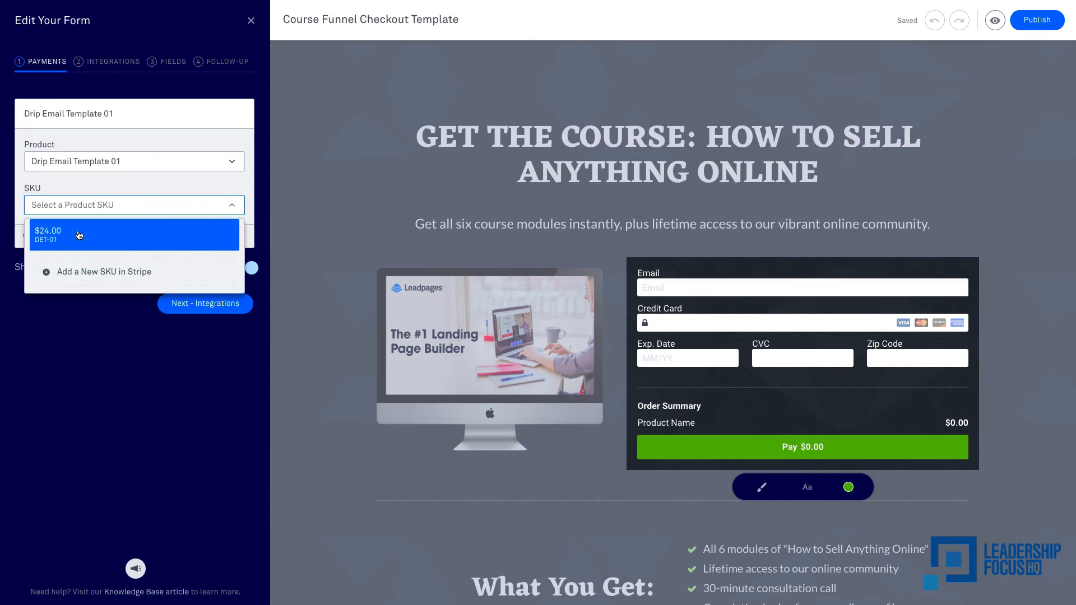
{"action": "left_click", "coordinate": [133, 235]}
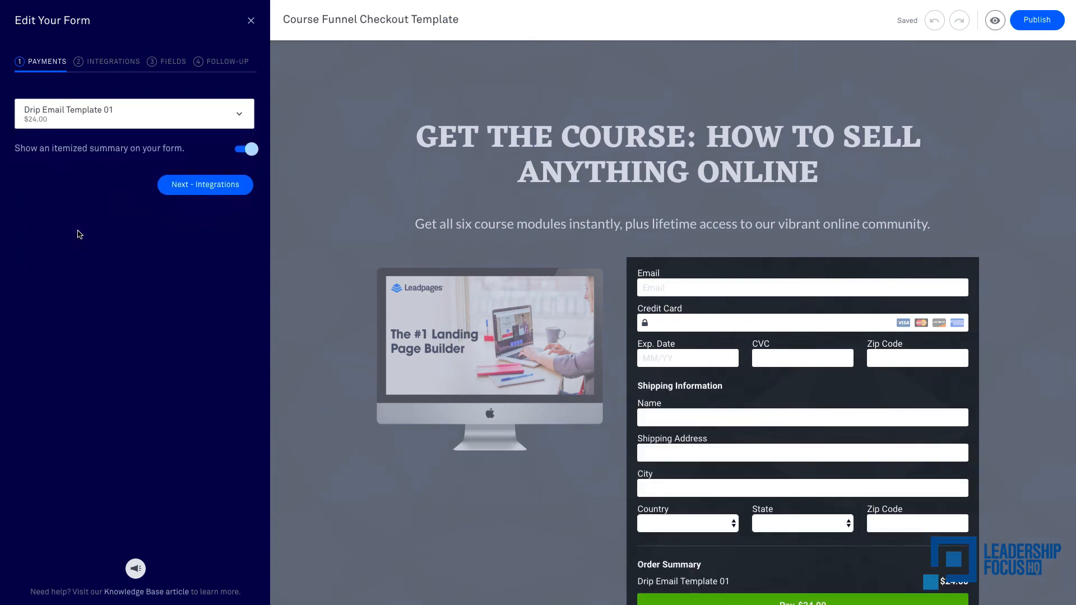
{"action": "mouse_move", "coordinate": [509, 496]}
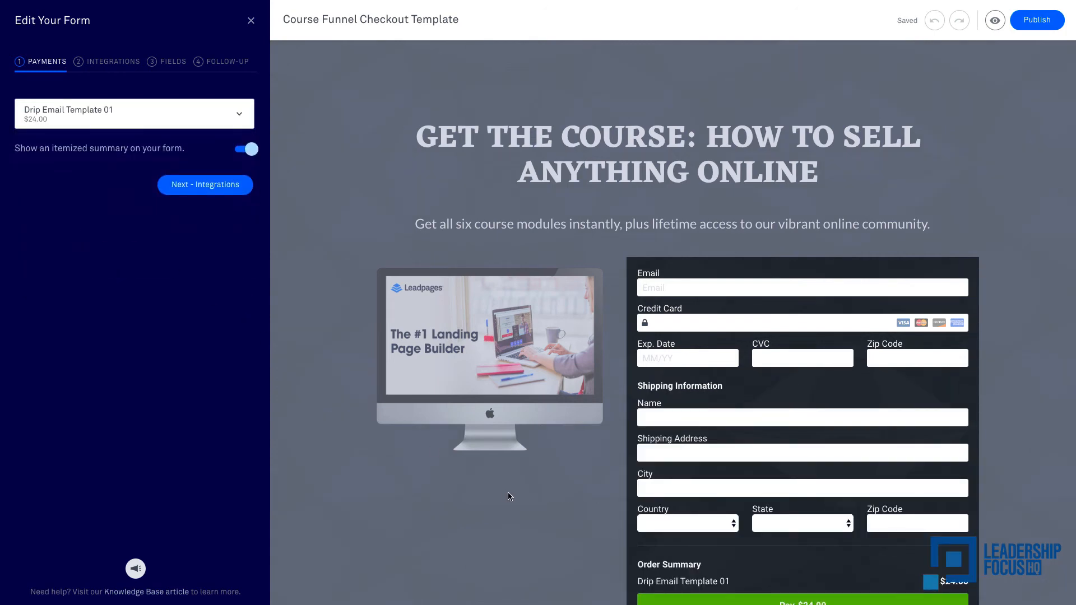
{"action": "scroll", "scroll_direction": "down", "scroll_amount": 3}
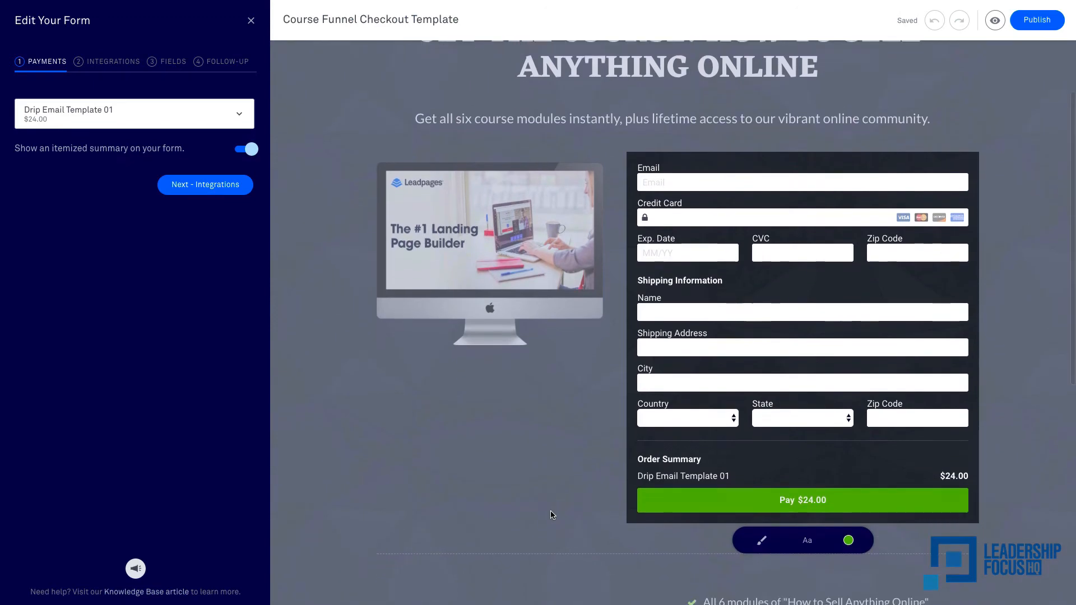
{"action": "scroll", "scroll_direction": "down", "scroll_amount": 3}
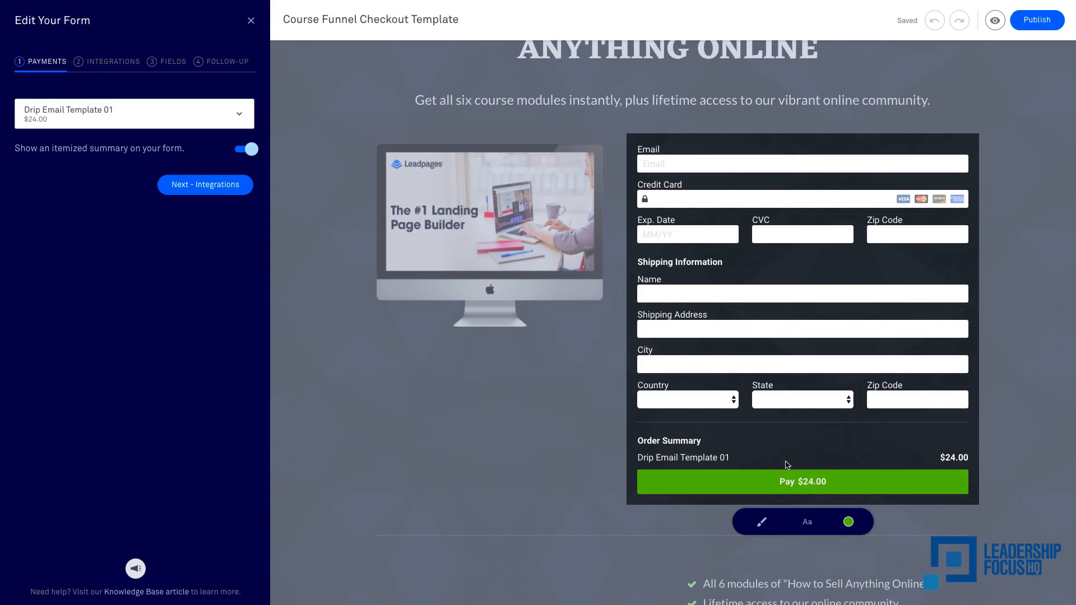
{"action": "mouse_move", "coordinate": [928, 472]}
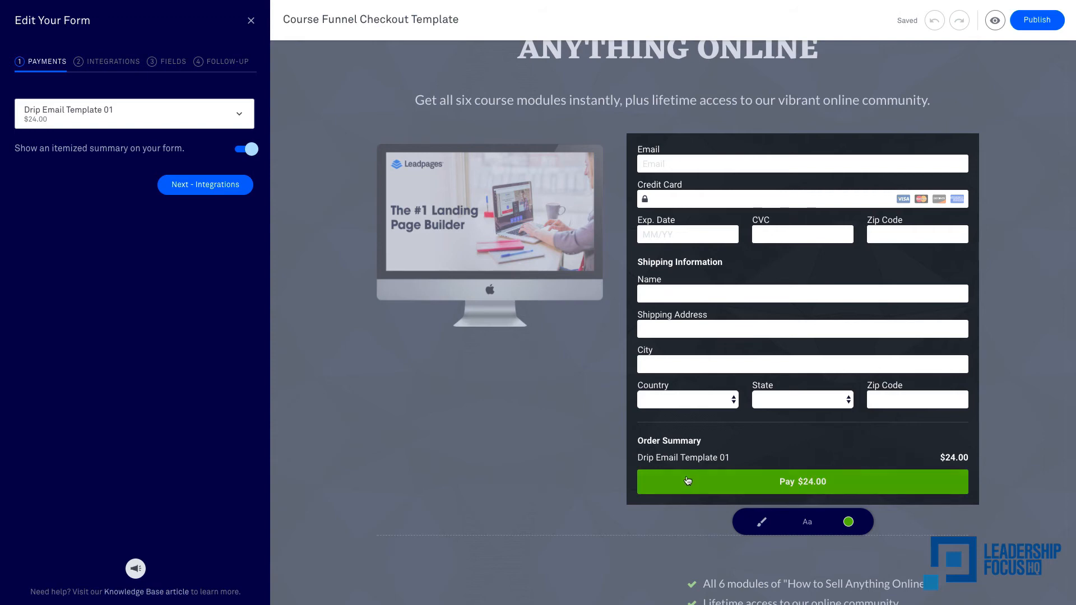
{"action": "scroll", "scroll_direction": "down", "scroll_amount": 3}
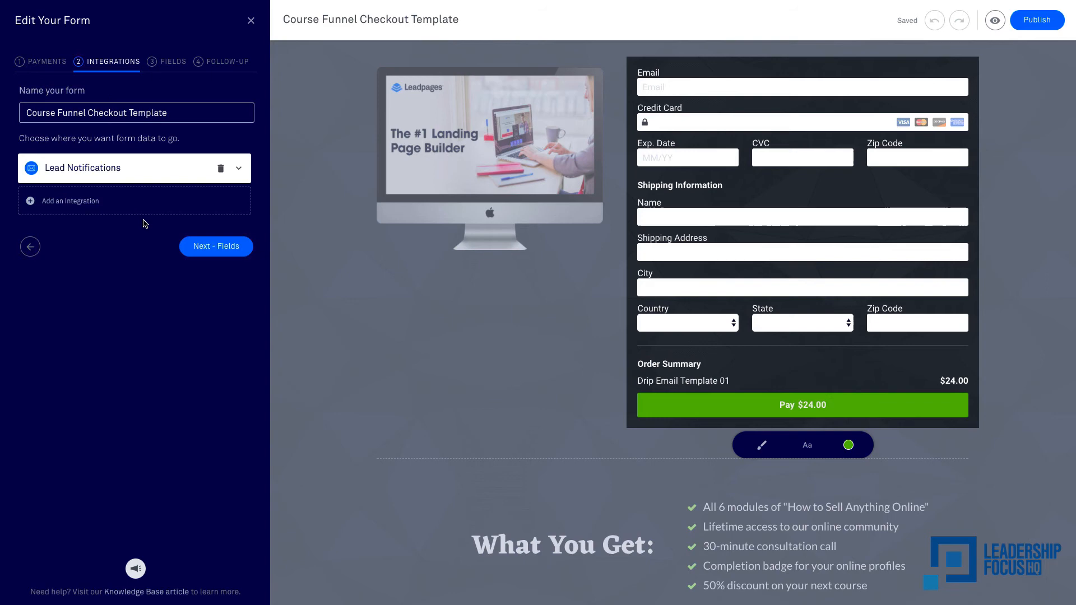
{"action": "mouse_move", "coordinate": [117, 266]}
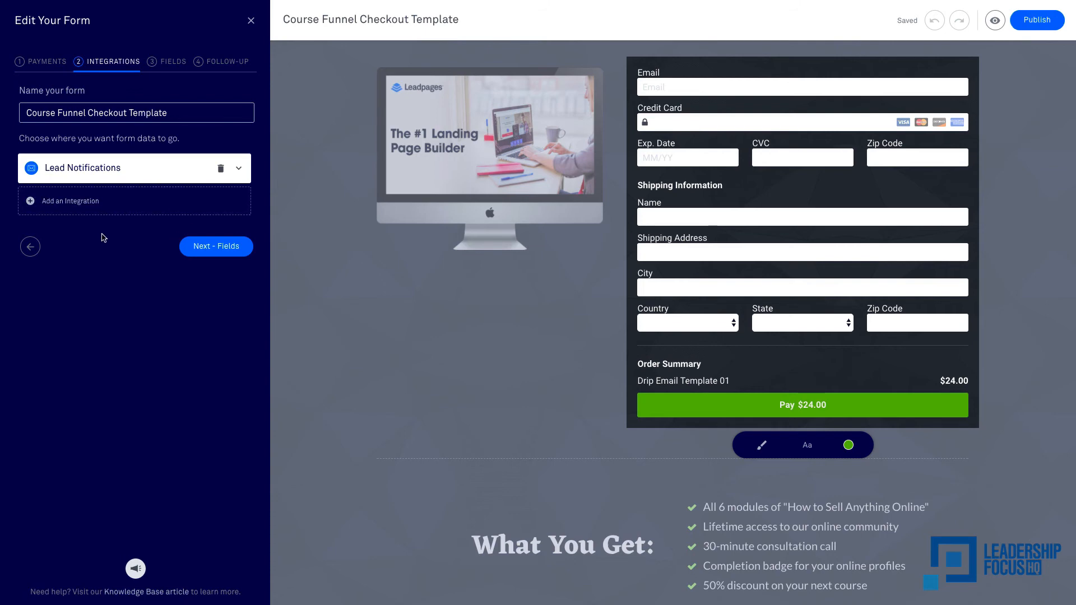
{"action": "mouse_move", "coordinate": [112, 227]}
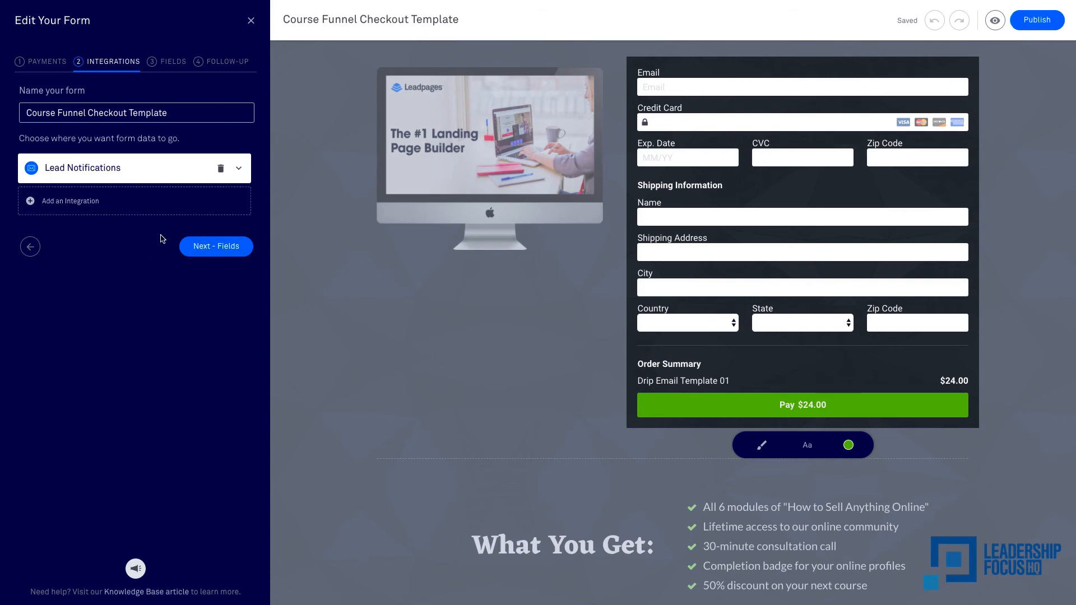
{"action": "mouse_move", "coordinate": [130, 250]}
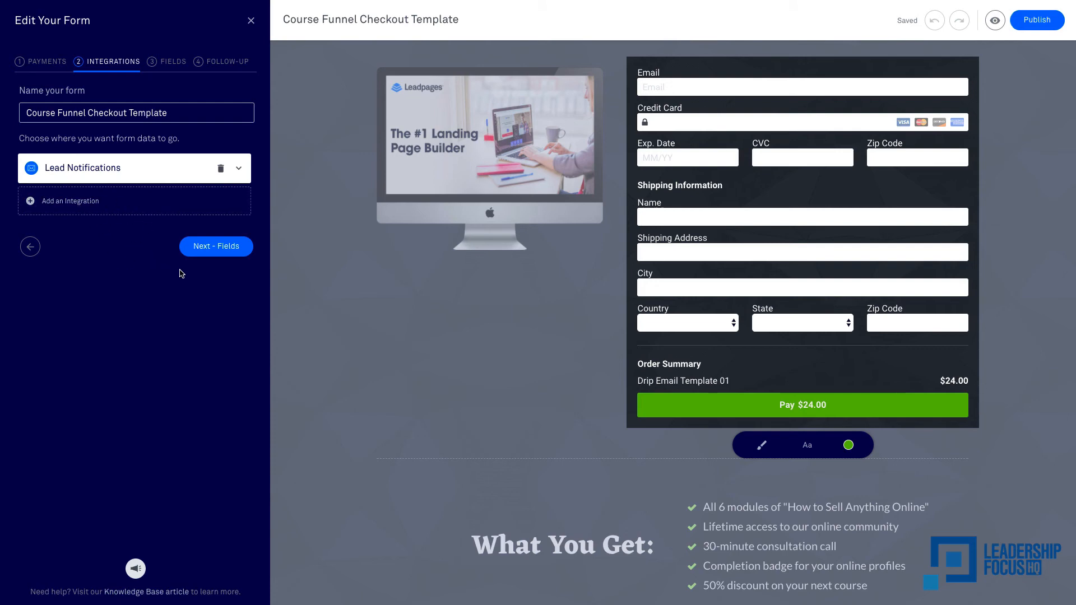
- Advance from integrations to the form fields step
{"action": "left_click", "coordinate": [216, 246]}
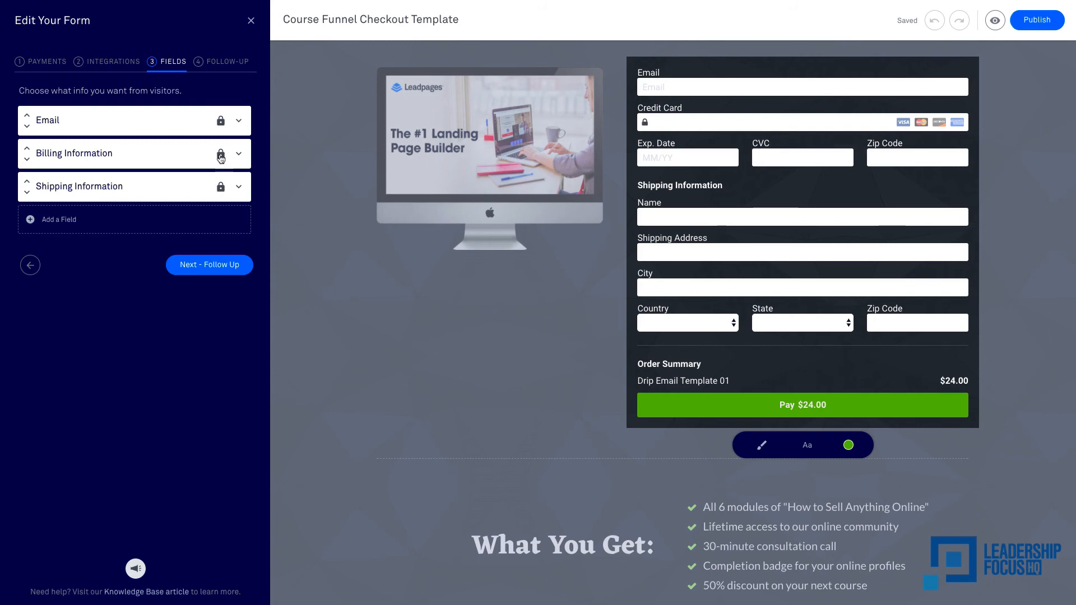
{"action": "mouse_move", "coordinate": [222, 186]}
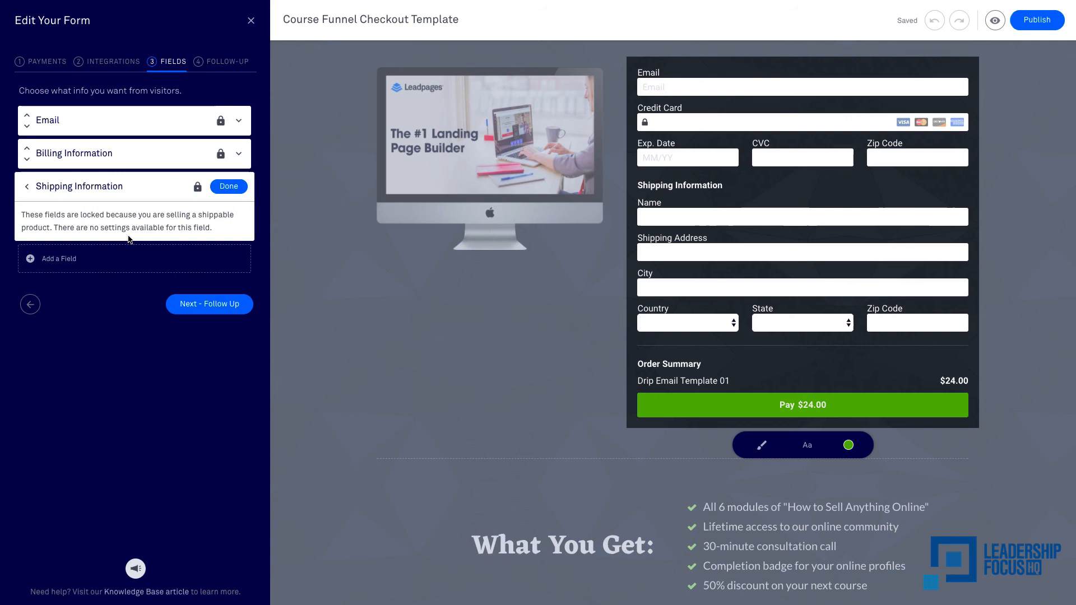
{"action": "mouse_move", "coordinate": [197, 237]}
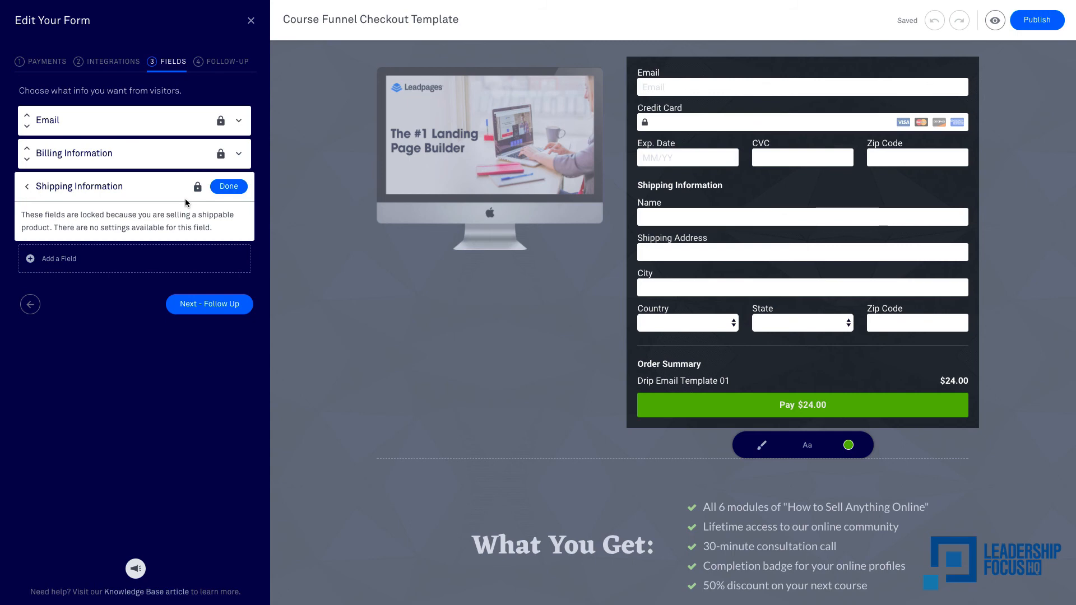
{"action": "mouse_move", "coordinate": [177, 197]}
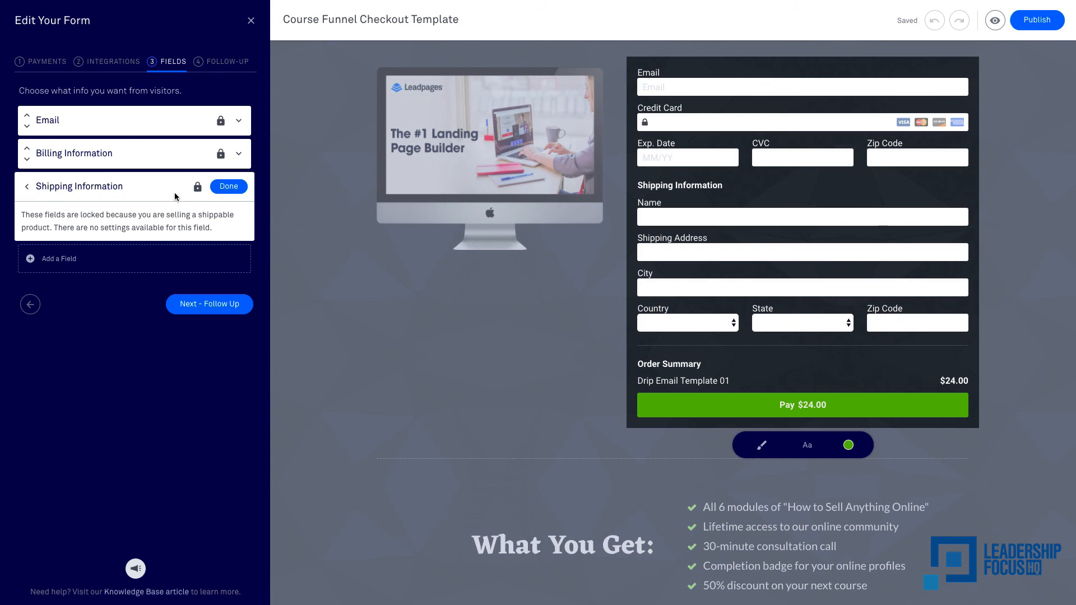
{"action": "mouse_move", "coordinate": [202, 211]}
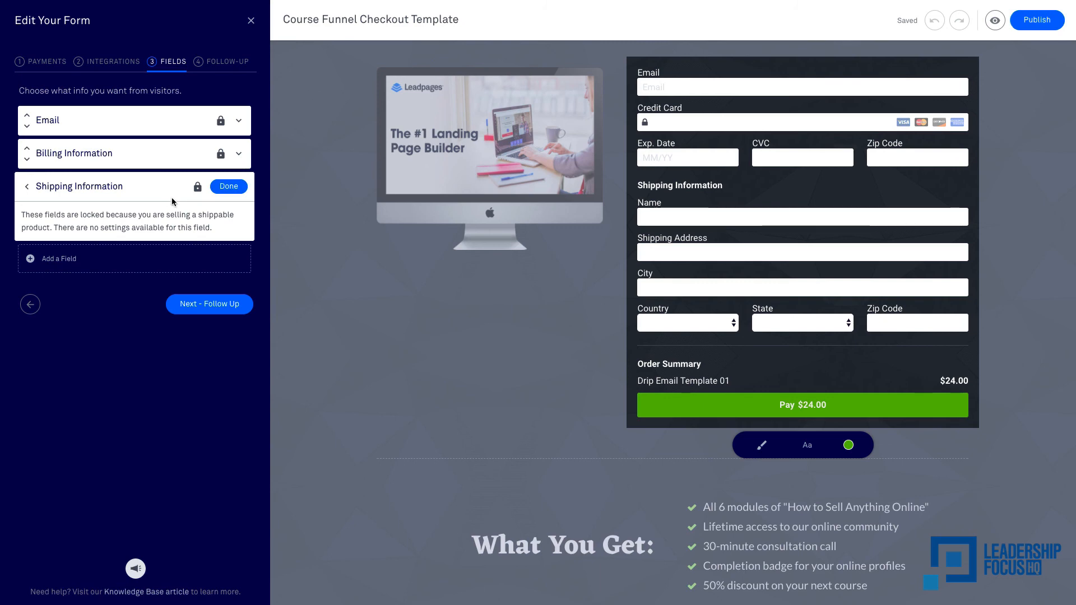
{"action": "mouse_move", "coordinate": [191, 199]}
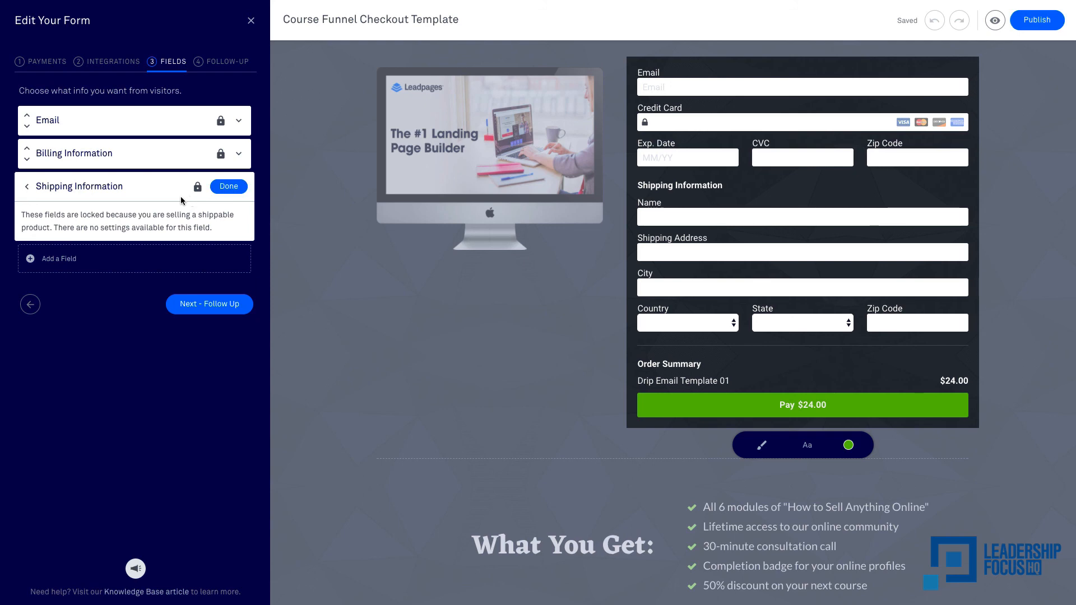
{"action": "mouse_move", "coordinate": [199, 209]}
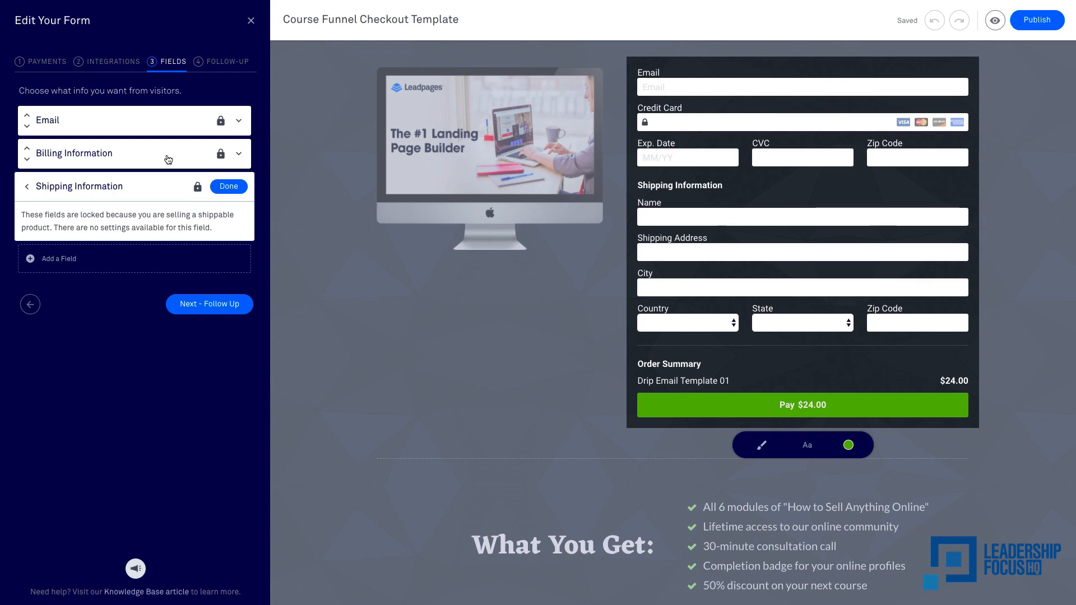
- Advance to the follow-up step keeping the default purchase thank you page
{"action": "left_click", "coordinate": [210, 304]}
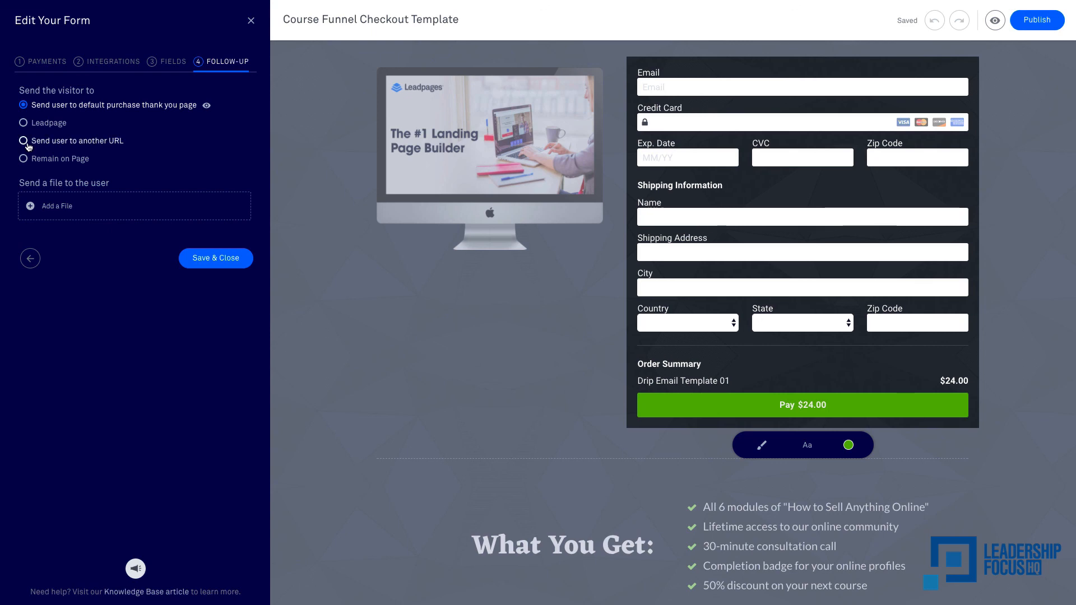
{"action": "mouse_move", "coordinate": [116, 152]}
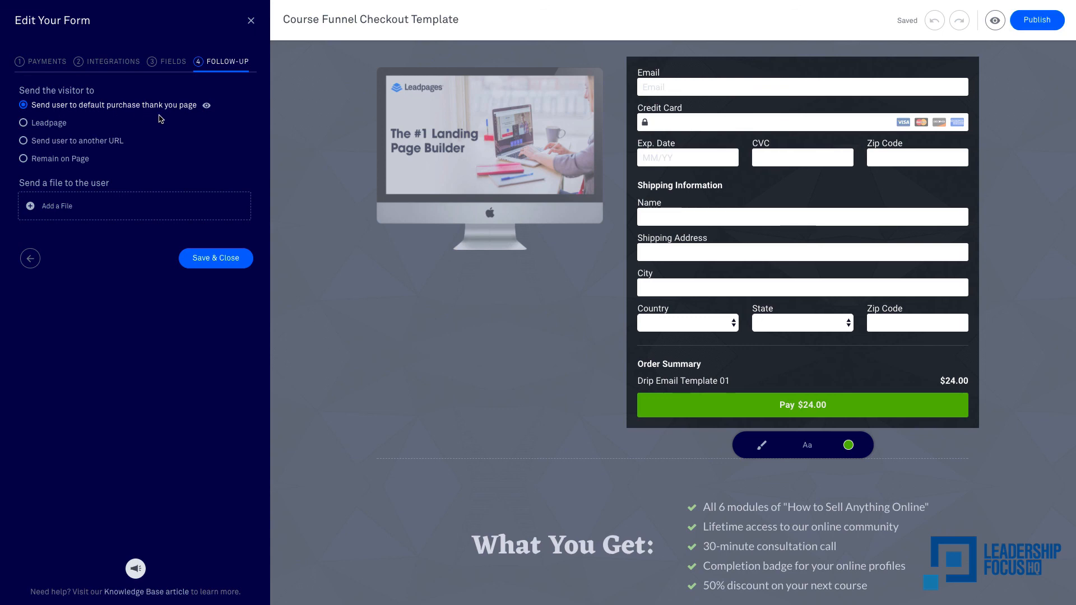
{"action": "mouse_move", "coordinate": [163, 130]}
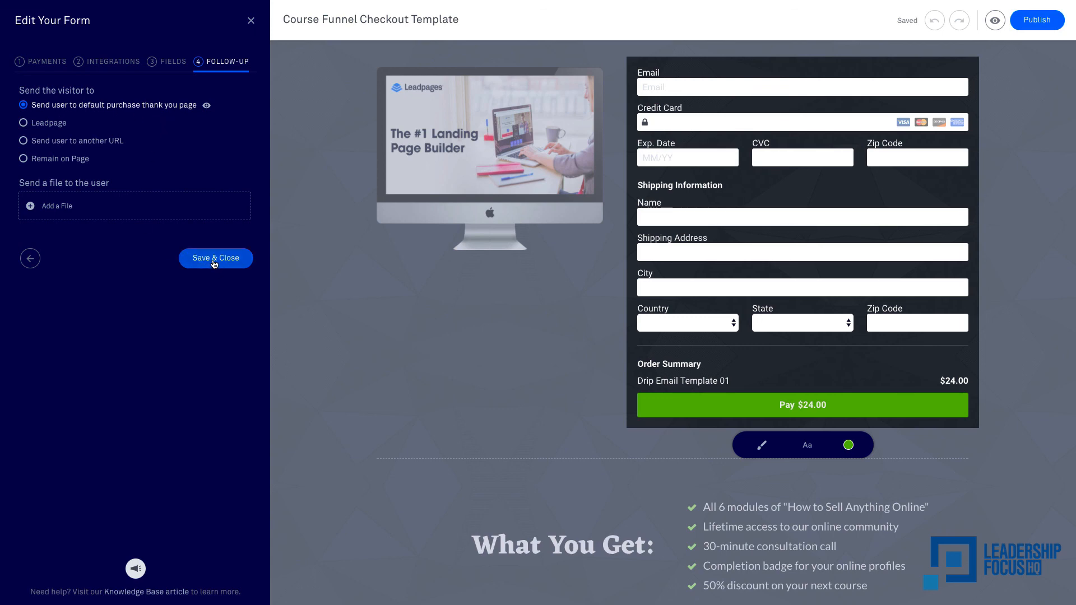
- Save and close the form, leaving the checkout form with its Pay $24.00 total
{"action": "left_click", "coordinate": [215, 258]}
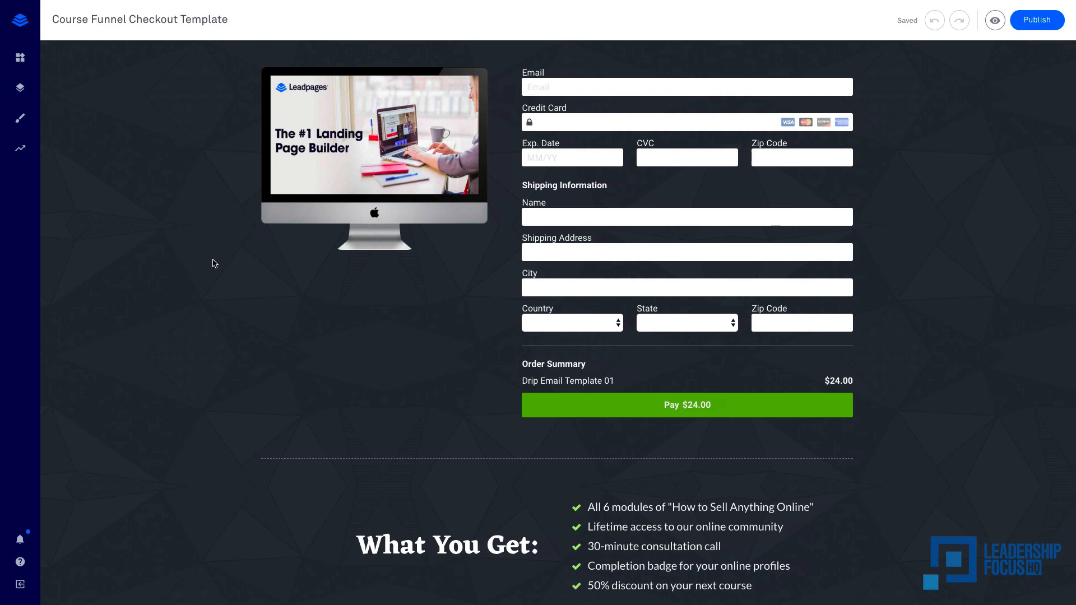
{"action": "mouse_move", "coordinate": [970, 141]}
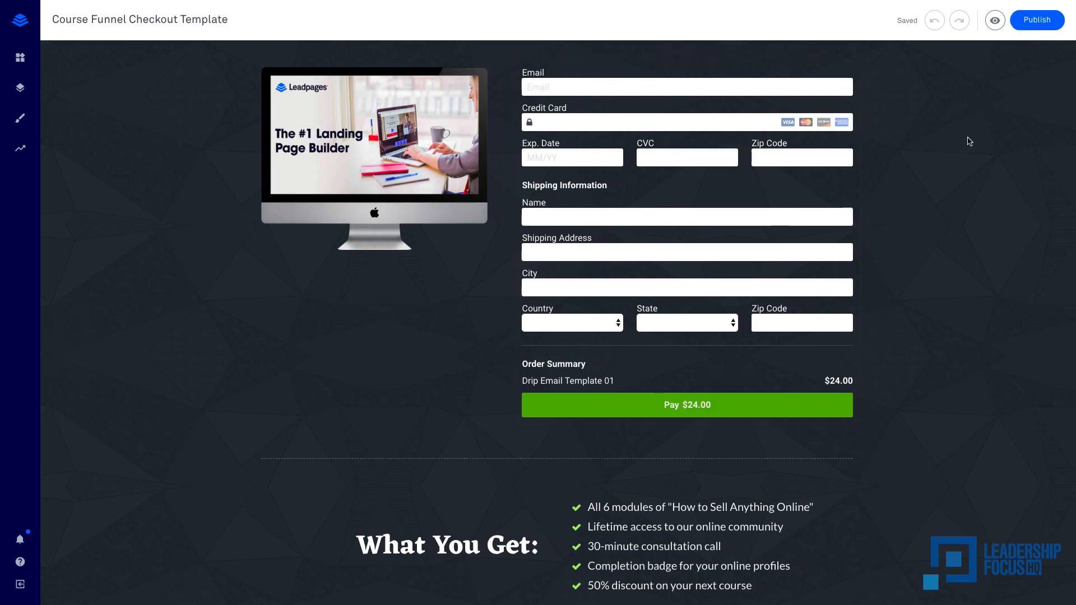
{"action": "mouse_move", "coordinate": [387, 349]}
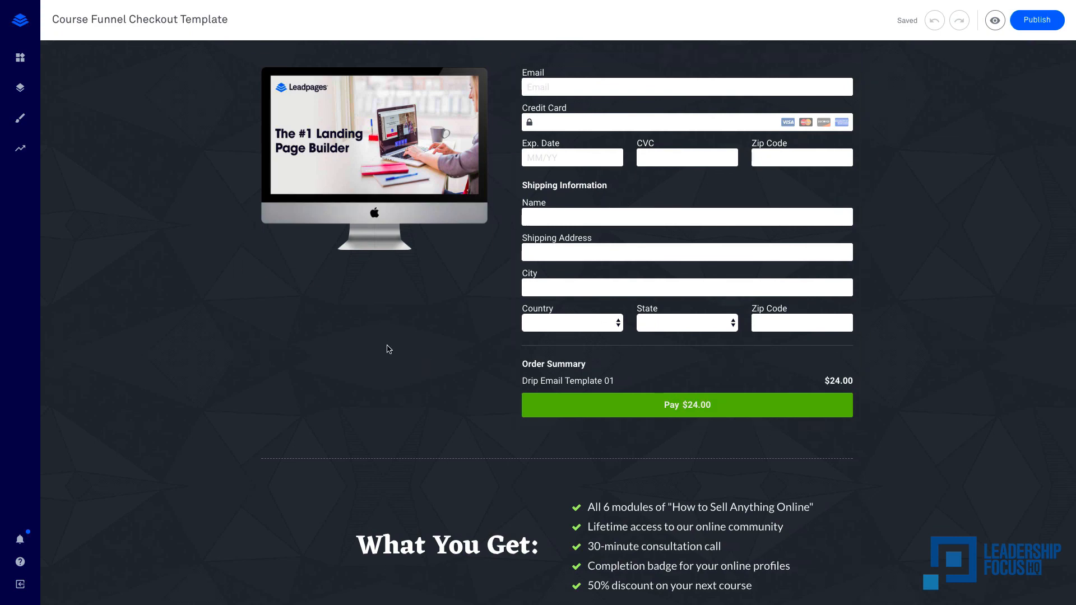
{"action": "scroll", "scroll_direction": "down", "scroll_amount": 3}
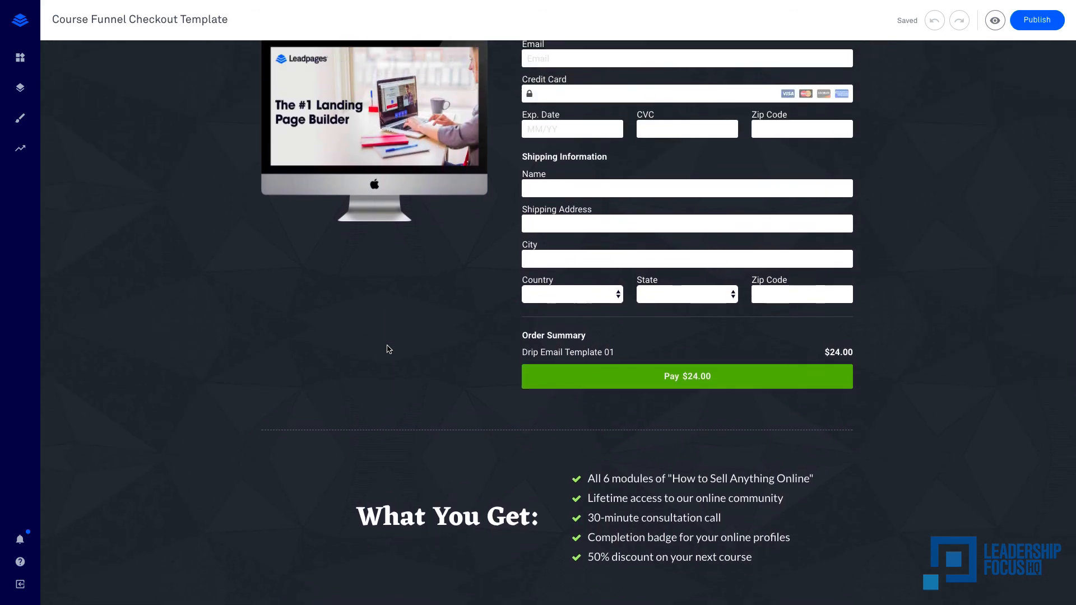
{"action": "mouse_move", "coordinate": [193, 204]}
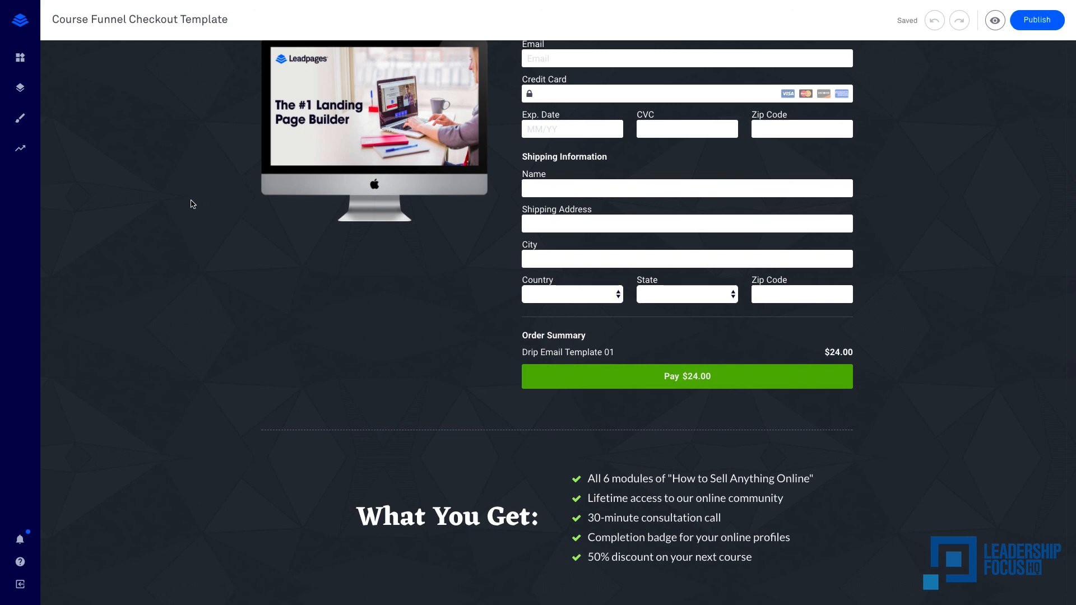
{"action": "mouse_move", "coordinate": [170, 167]}
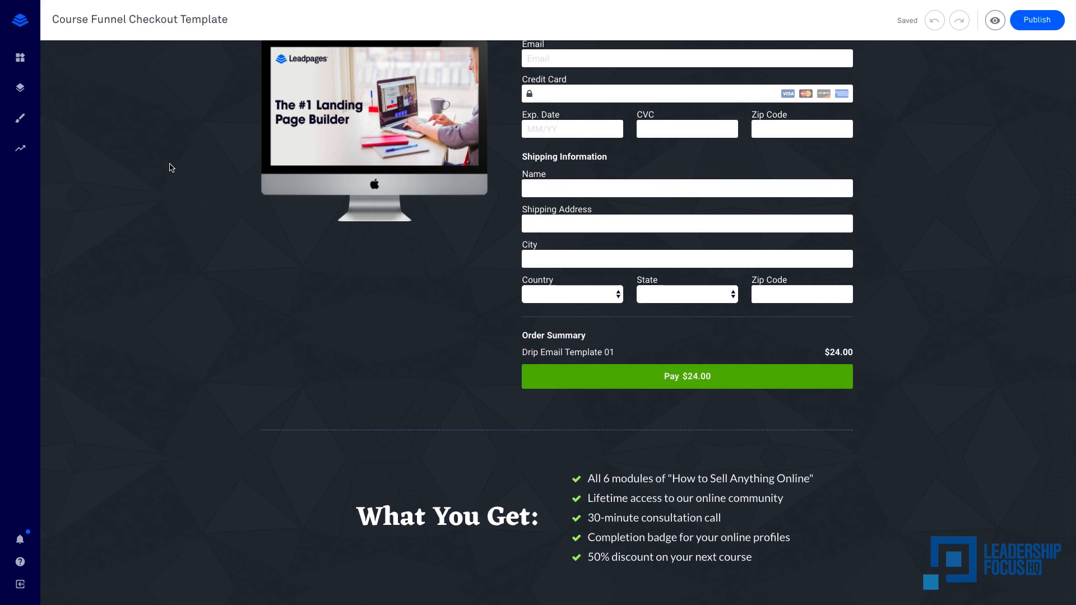
{"action": "mouse_move", "coordinate": [160, 161]}
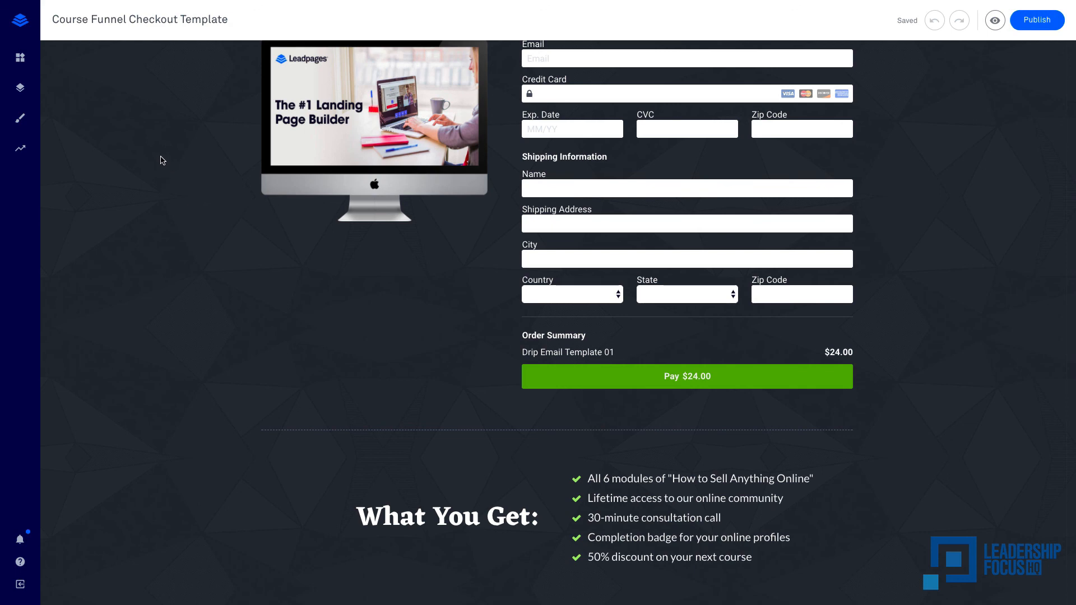